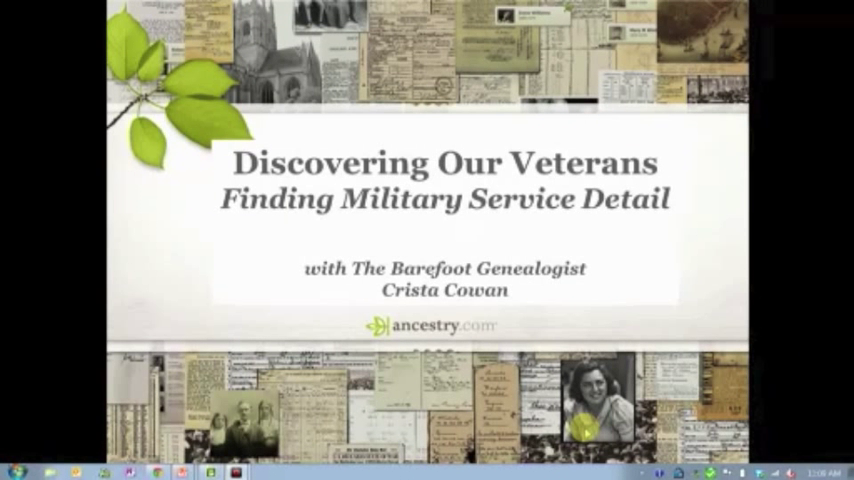
mouse_move(690, 155)
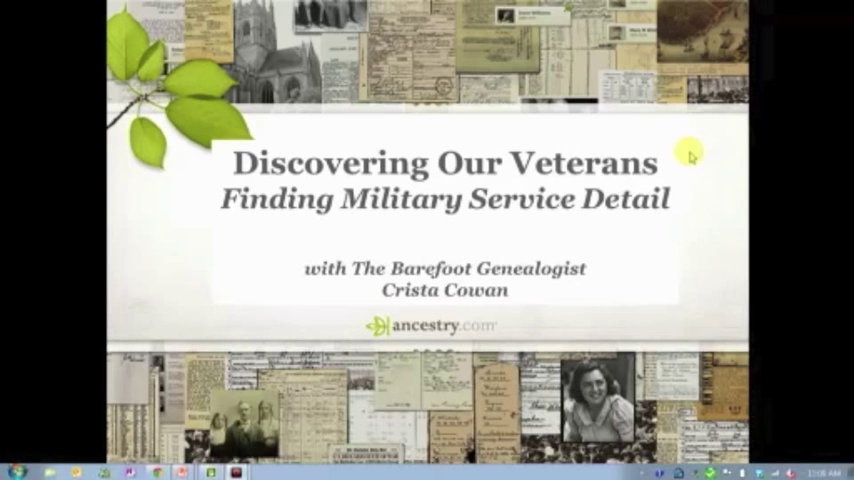
mouse_move(720, 160)
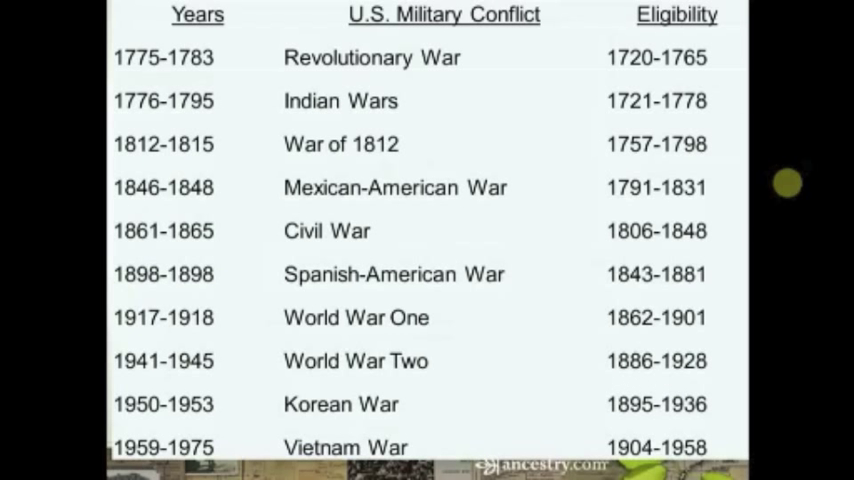
mouse_move(820, 440)
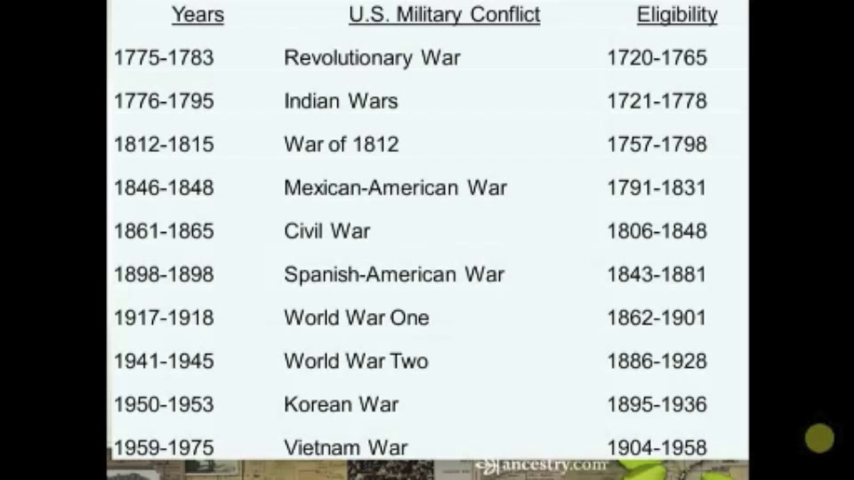
mouse_move(820, 284)
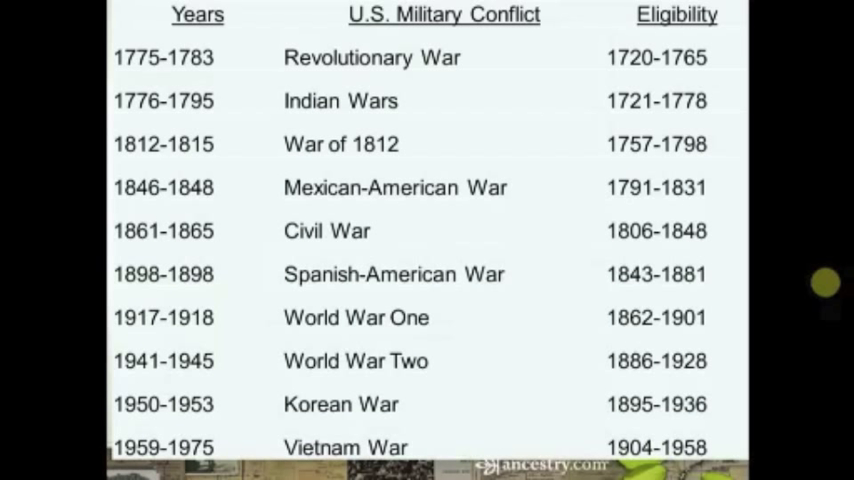
mouse_move(335, 240)
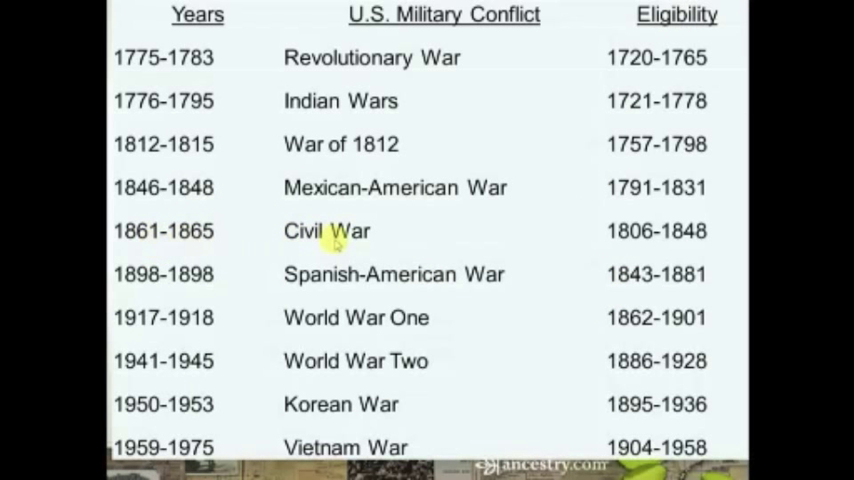
mouse_move(210, 238)
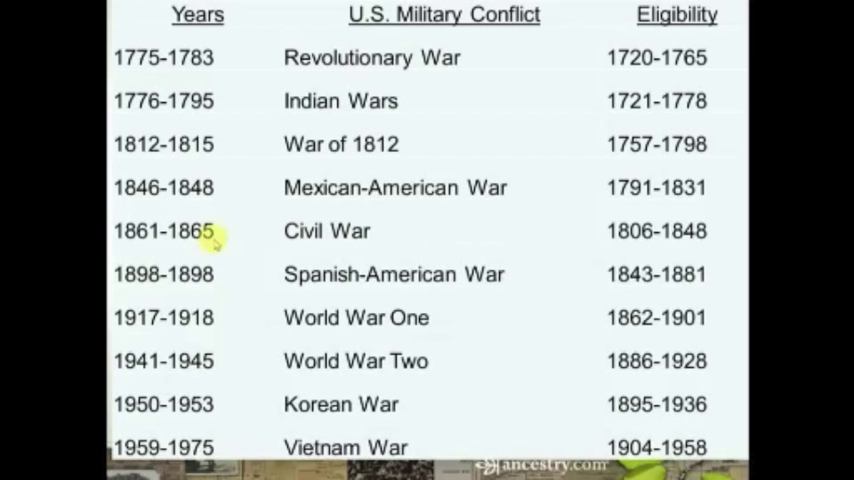
mouse_move(650, 240)
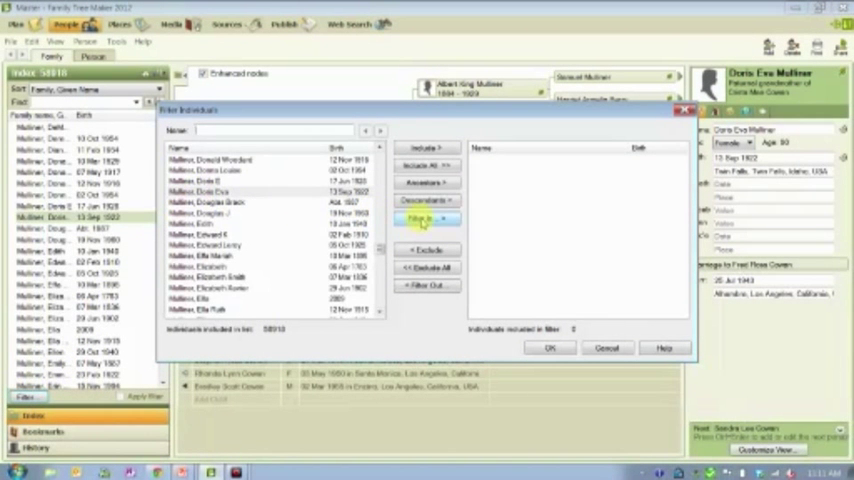
Filter in individuals with a Sex equals Male criterion
click(427, 219)
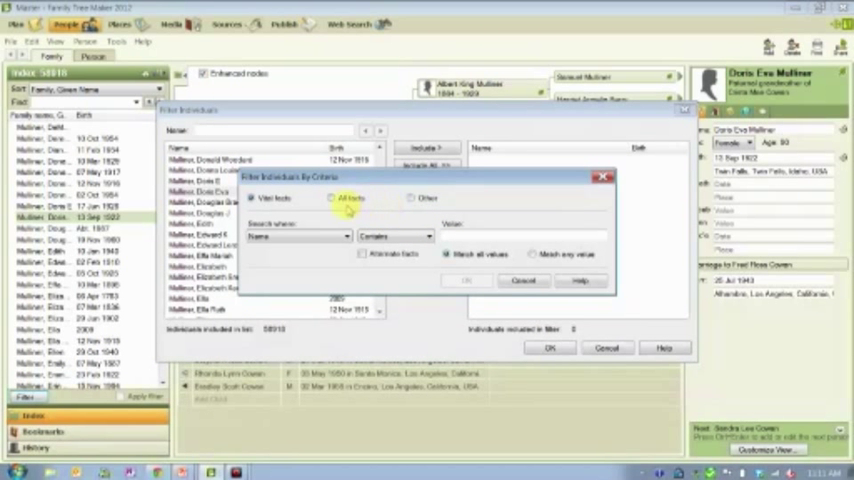
click(297, 236)
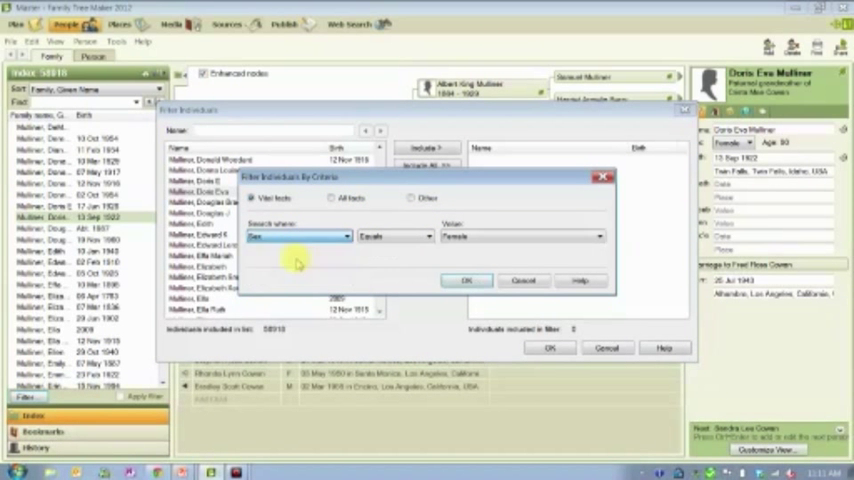
click(522, 236)
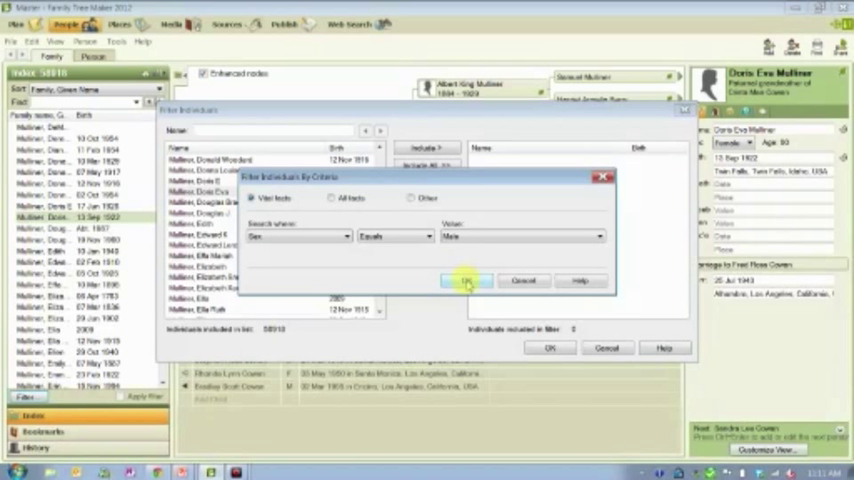
click(466, 281)
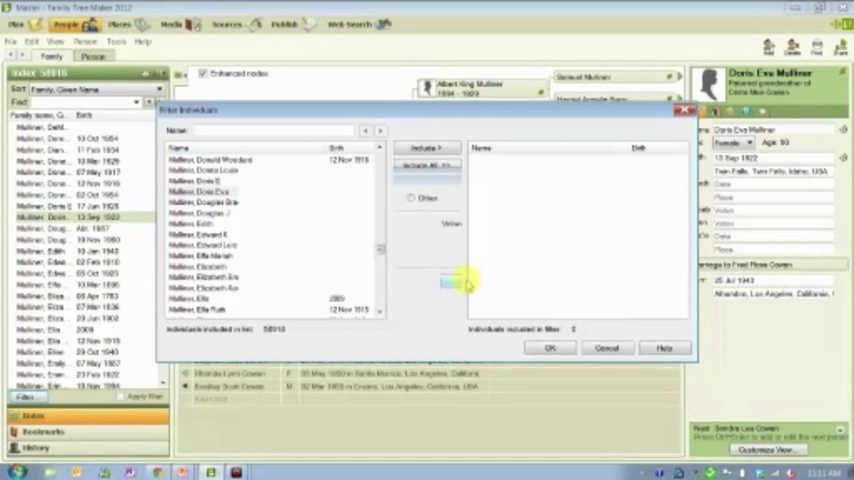
mouse_move(573, 147)
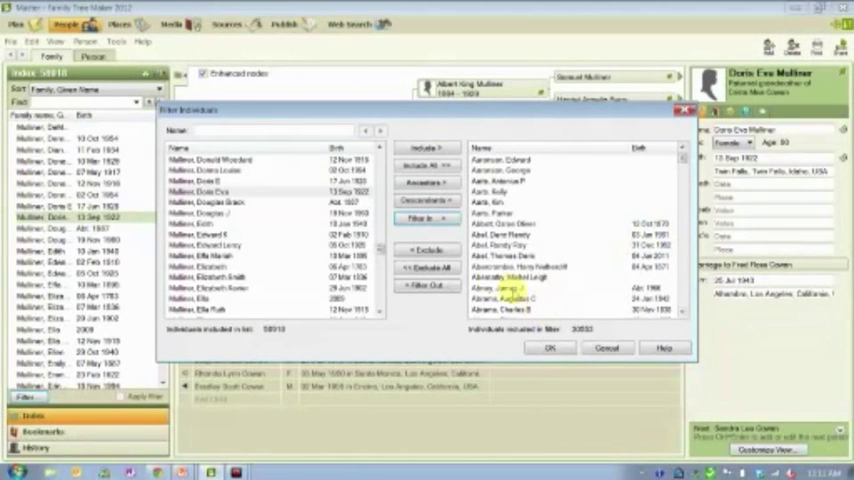
Add a Birth 'is before 1936' criterion and apply the filter to the index
click(426, 218)
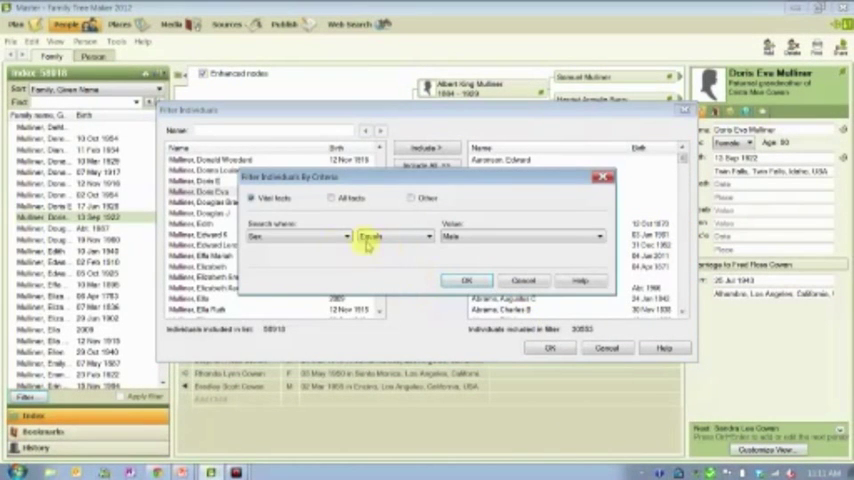
click(342, 236)
text(1936)
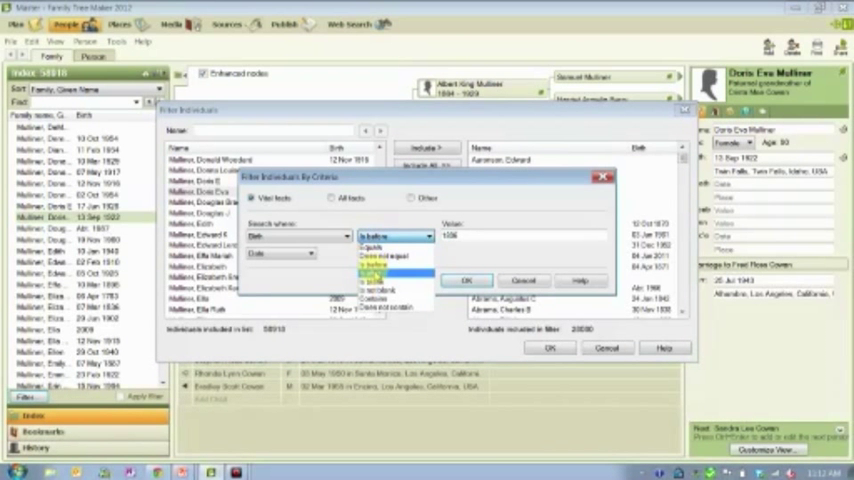
click(377, 266)
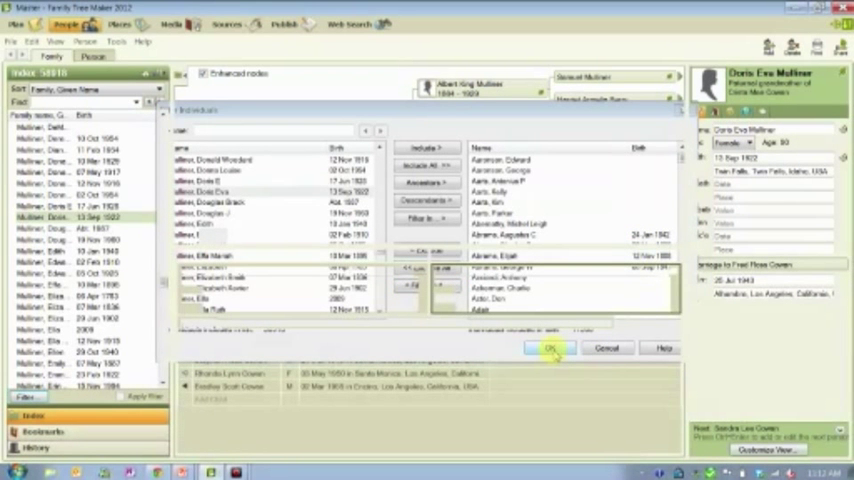
click(549, 348)
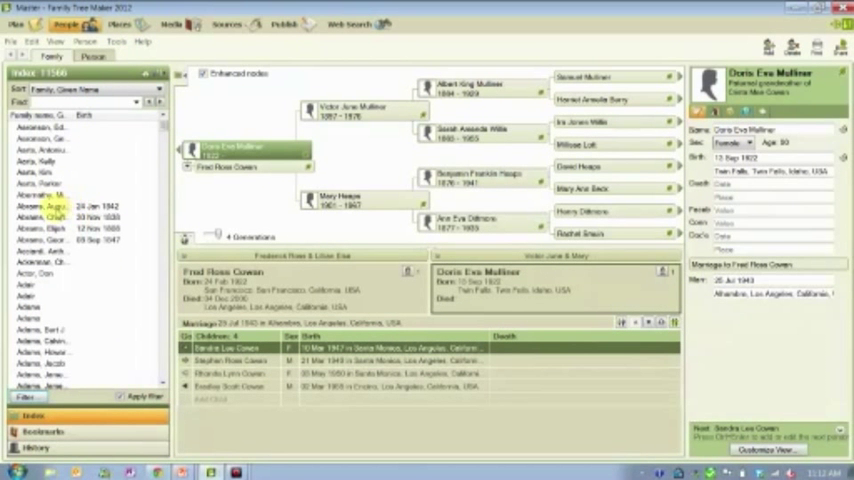
click(60, 204)
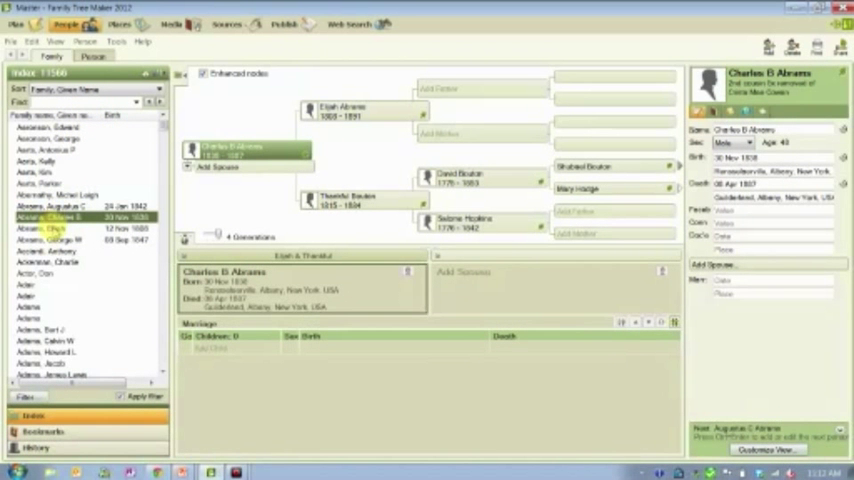
click(50, 239)
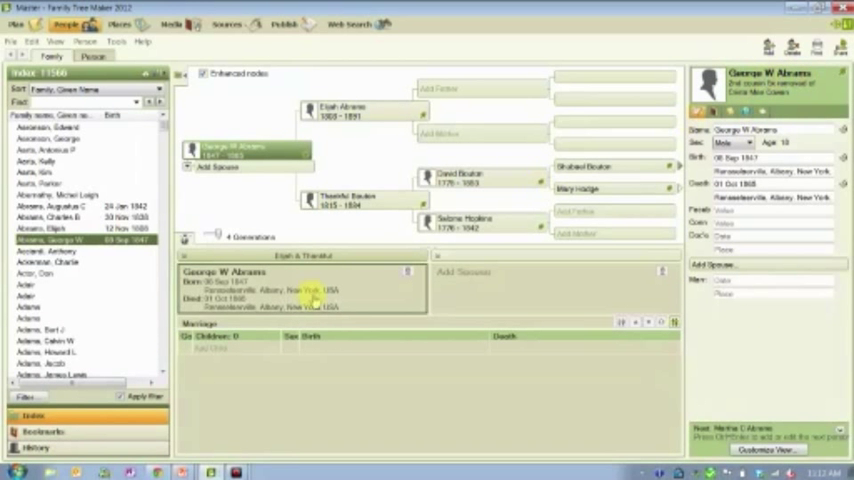
scroll(down, 3)
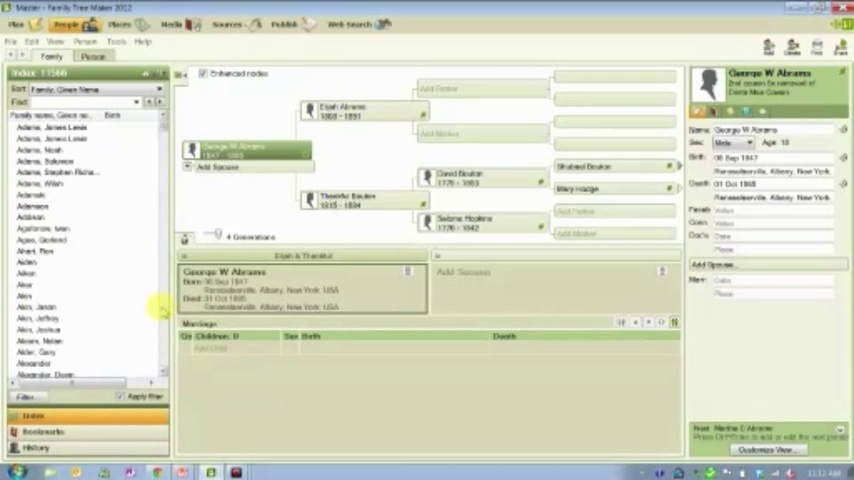
scroll(down, 3)
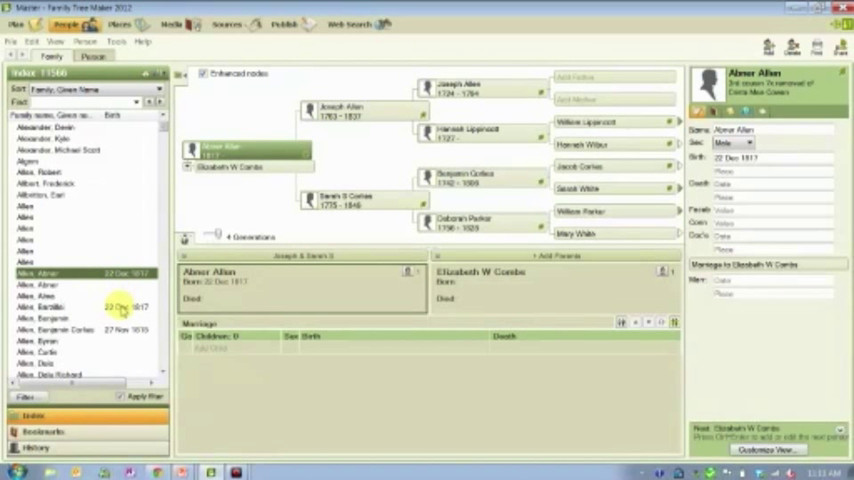
click(60, 330)
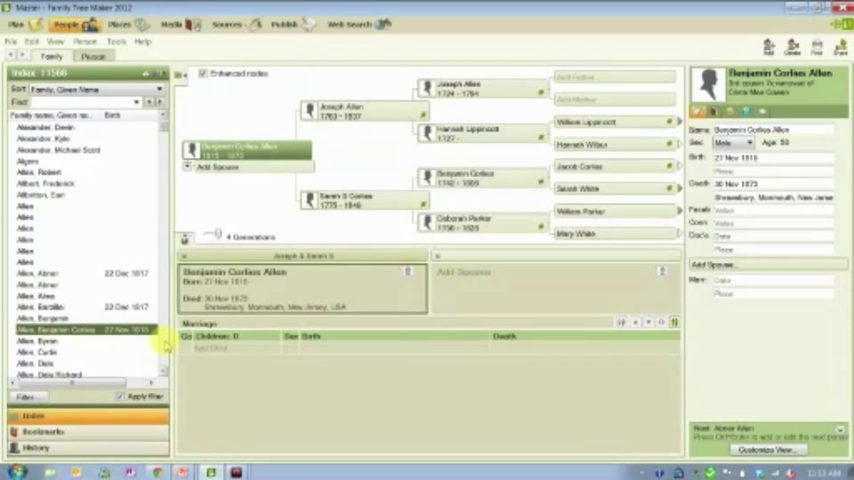
scroll(down, 3)
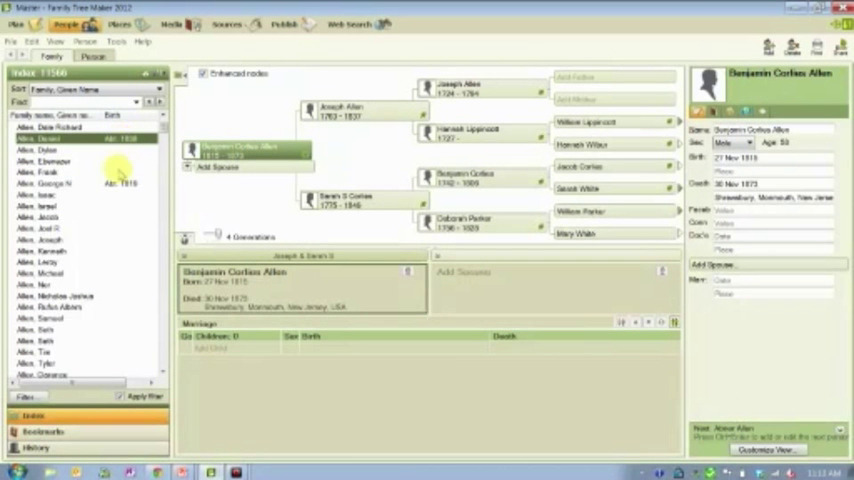
click(47, 184)
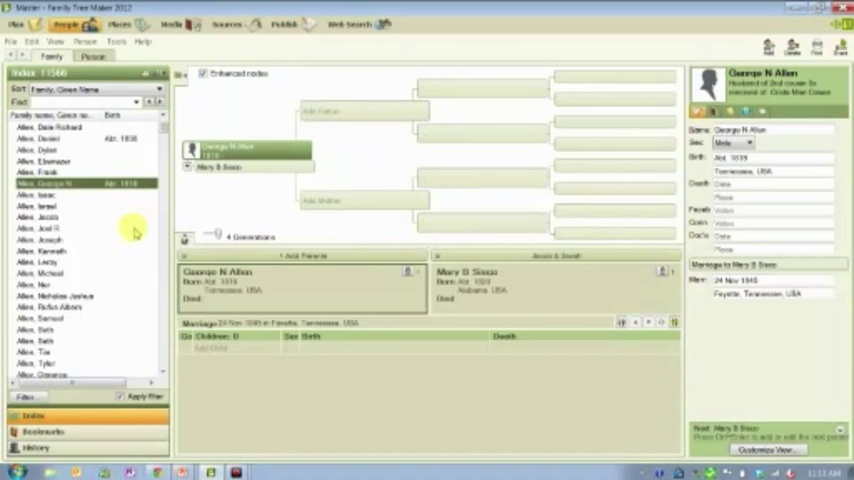
scroll(down, 3)
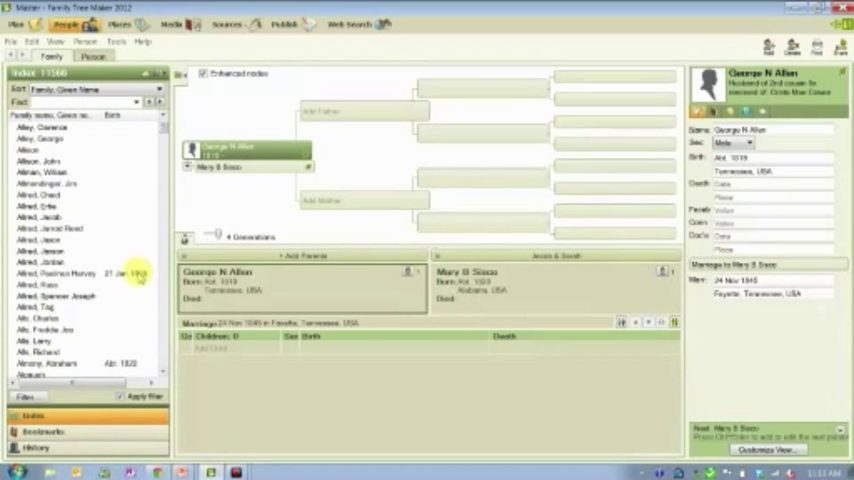
click(75, 273)
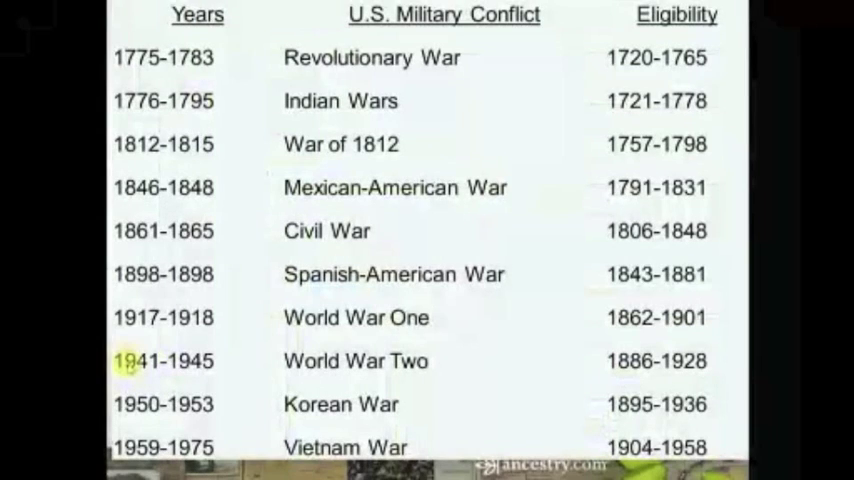
mouse_move(590, 290)
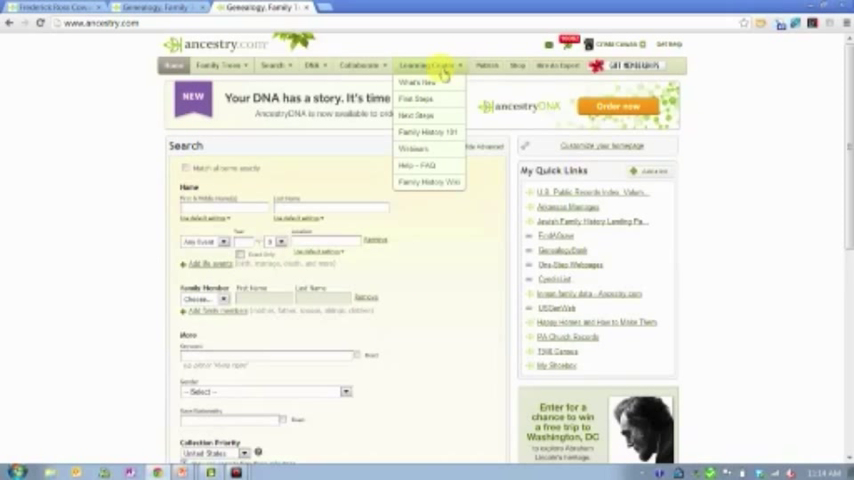
mouse_move(428, 182)
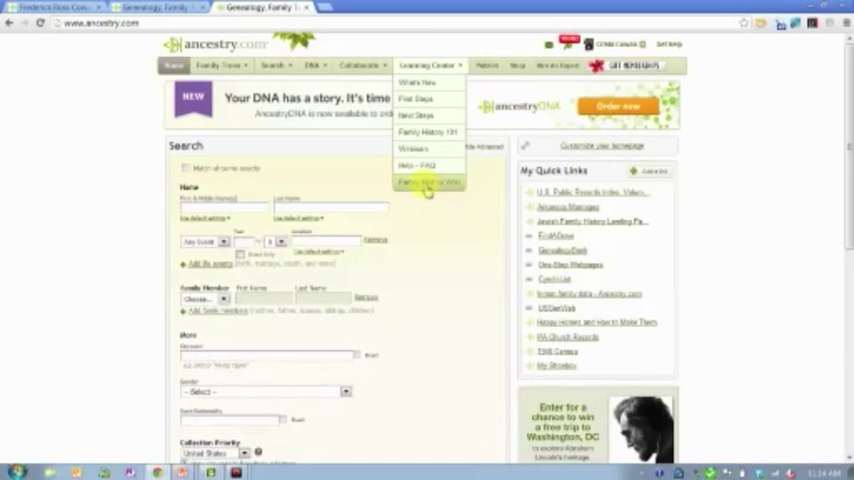
Open the Family History Wiki from the Learning Center menu
click(427, 182)
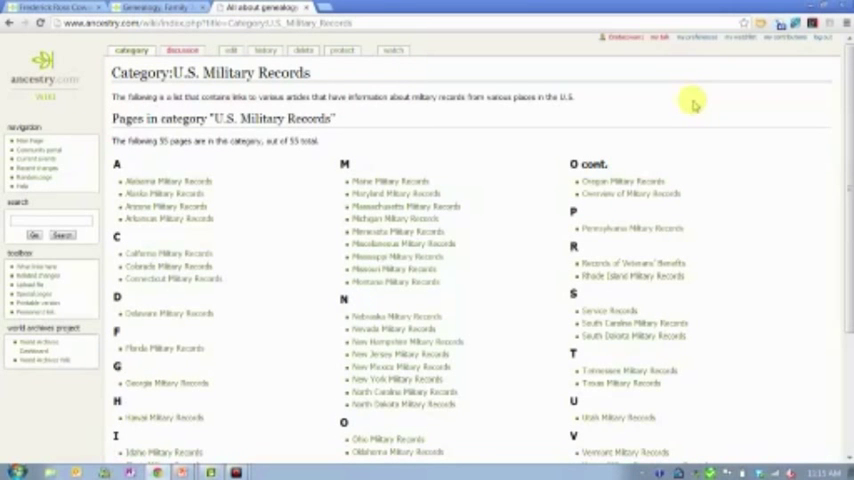
mouse_move(706, 112)
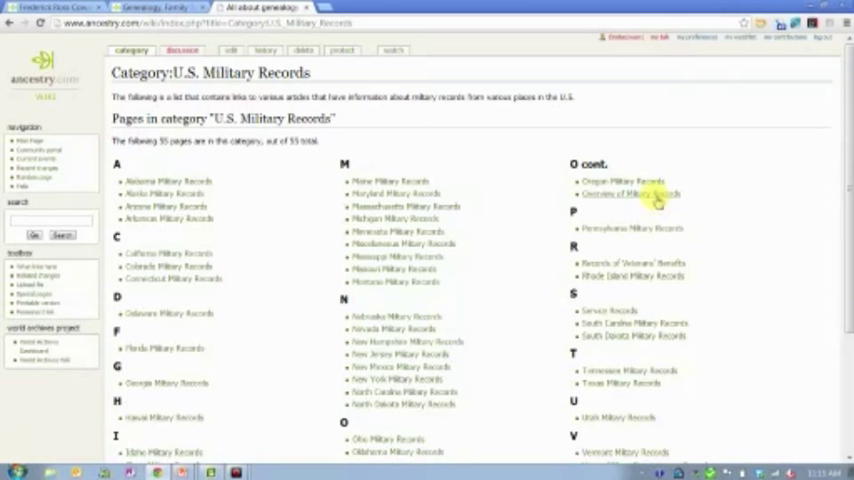
Open Overview of Military Records and a state military records article in new tabs
right_click(630, 193)
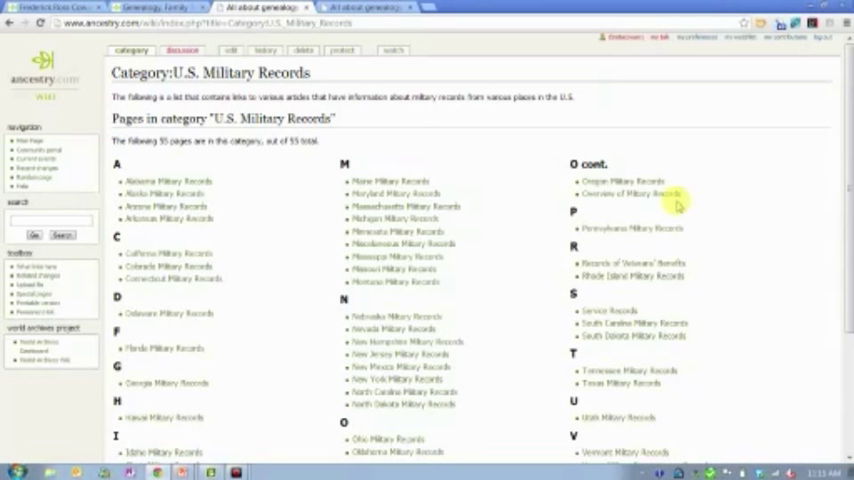
mouse_move(408, 268)
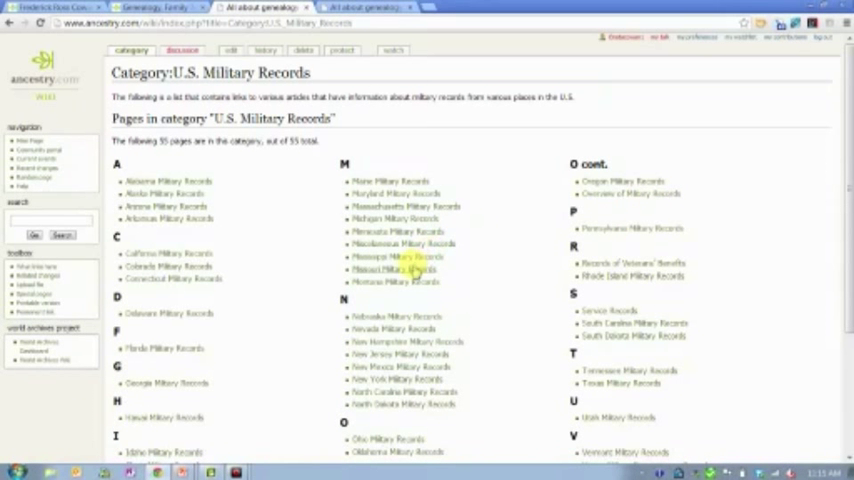
right_click(398, 269)
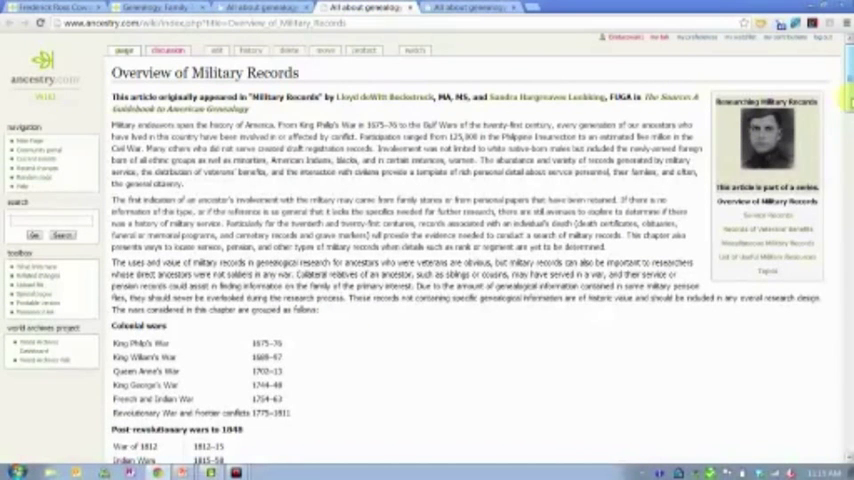
scroll(down, 3)
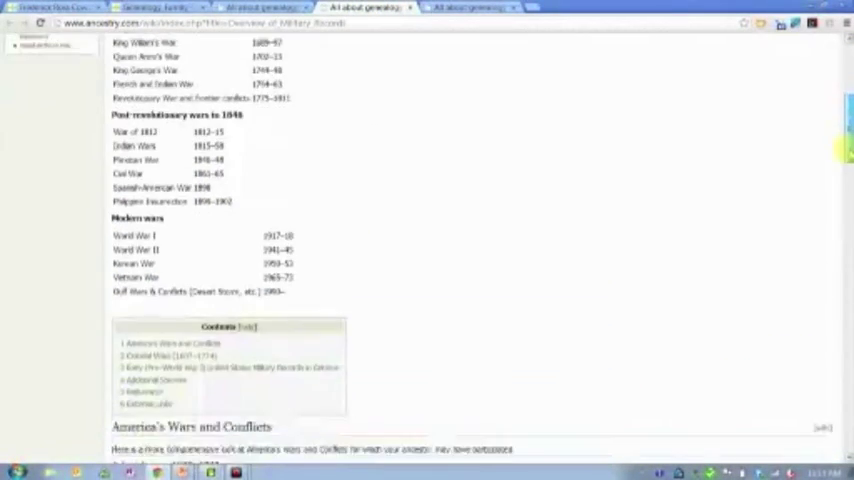
scroll(down, 3)
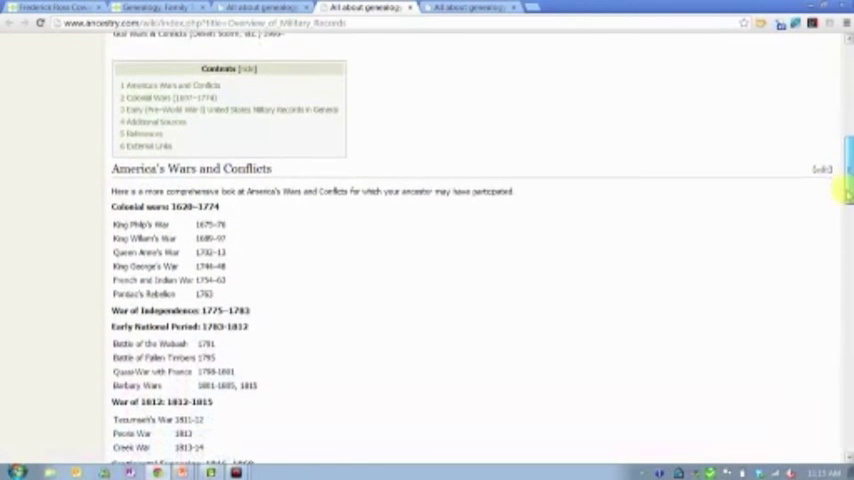
scroll(down, 3)
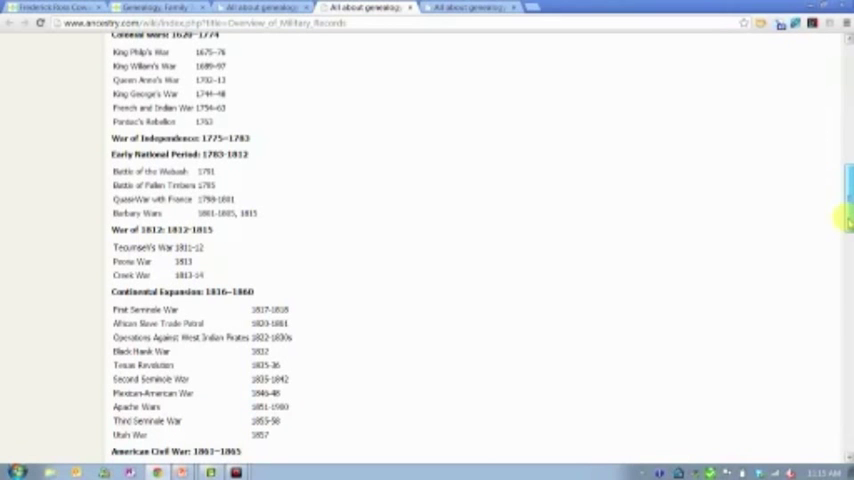
scroll(down, 3)
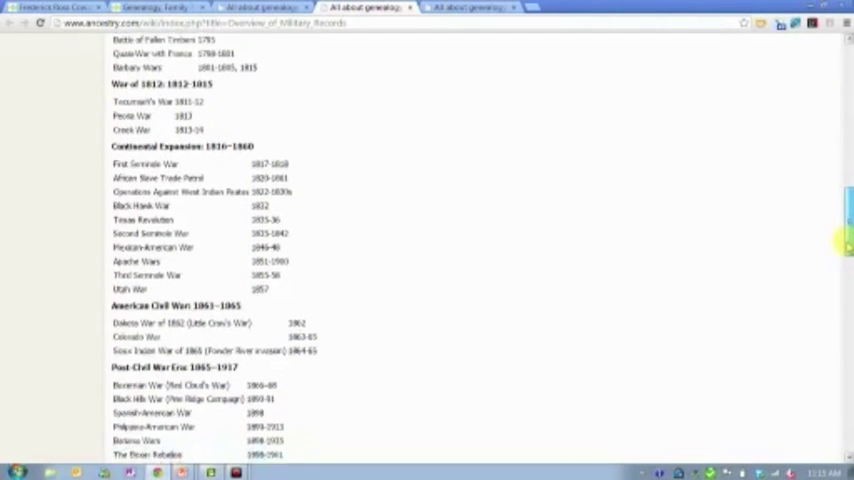
scroll(down, 3)
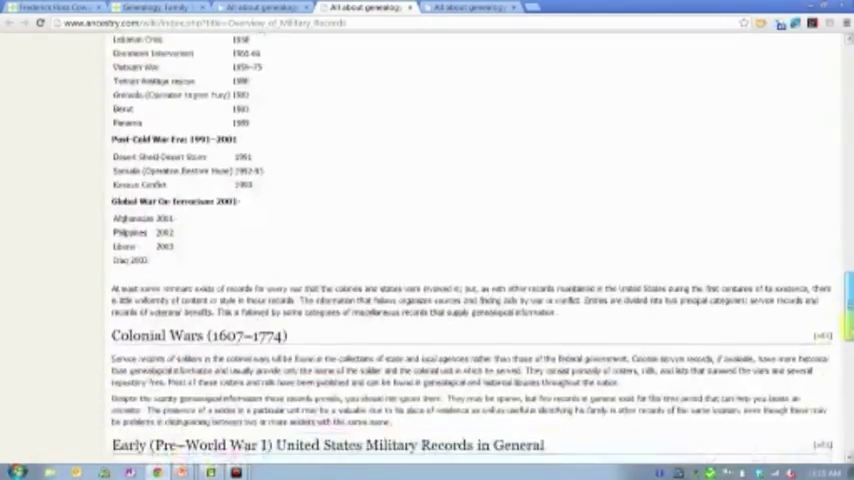
scroll(down, 3)
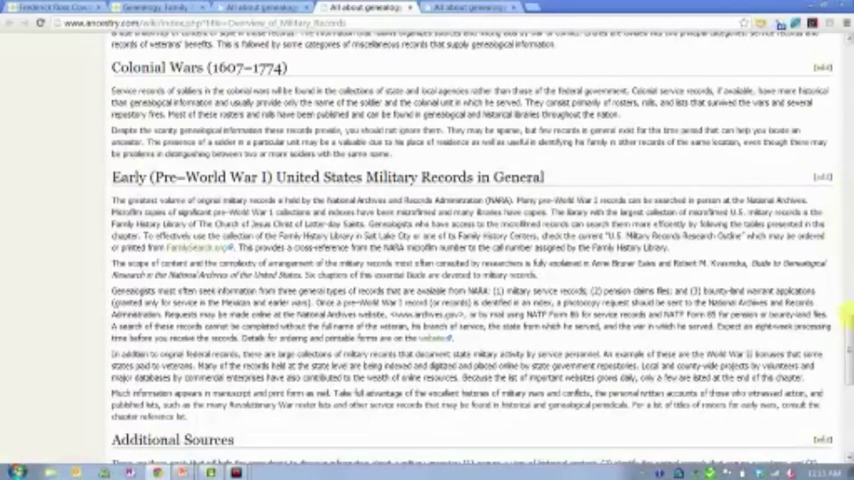
scroll(up, 3)
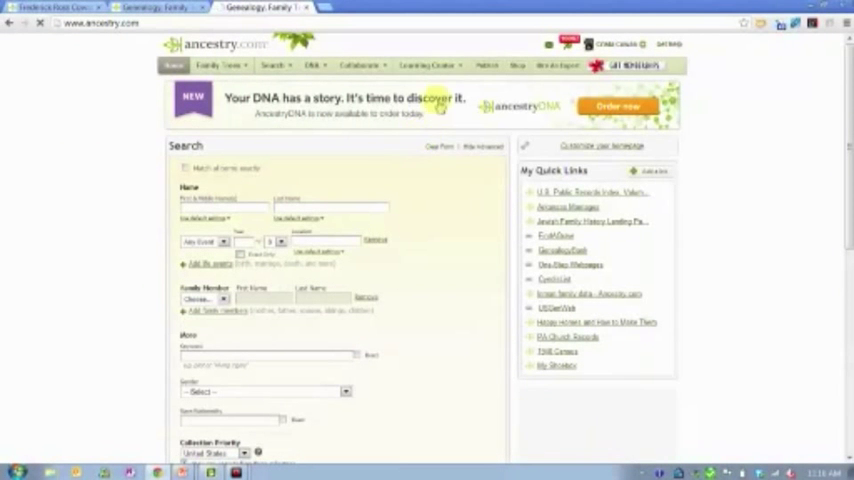
Go from the Learning Center menu to the Search menu's Card Catalog
click(428, 65)
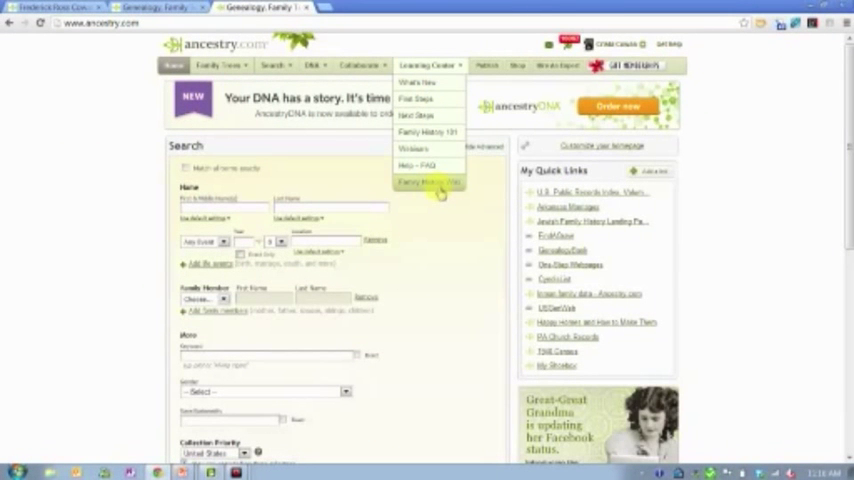
click(428, 182)
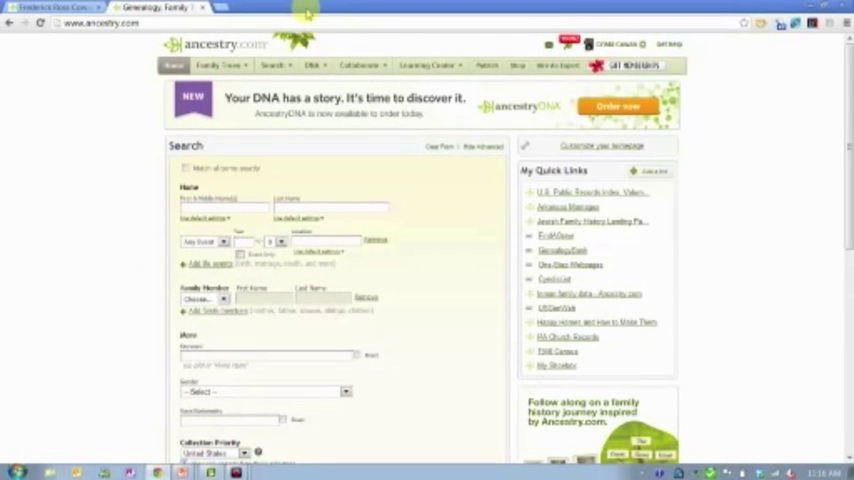
click(273, 65)
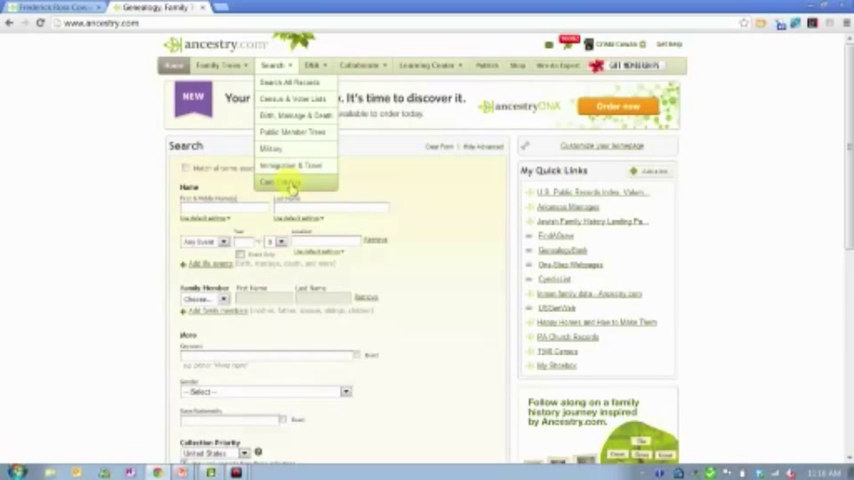
click(268, 182)
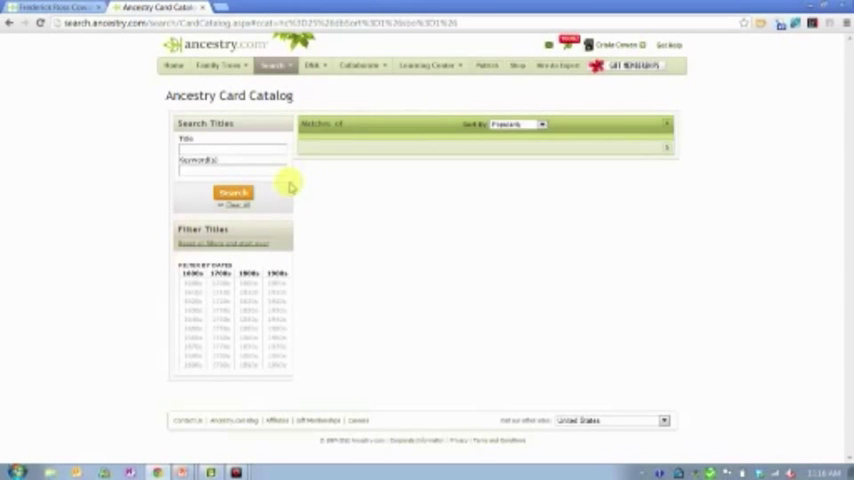
Apply the Military collection filter and scroll through the matching titles
click(232, 192)
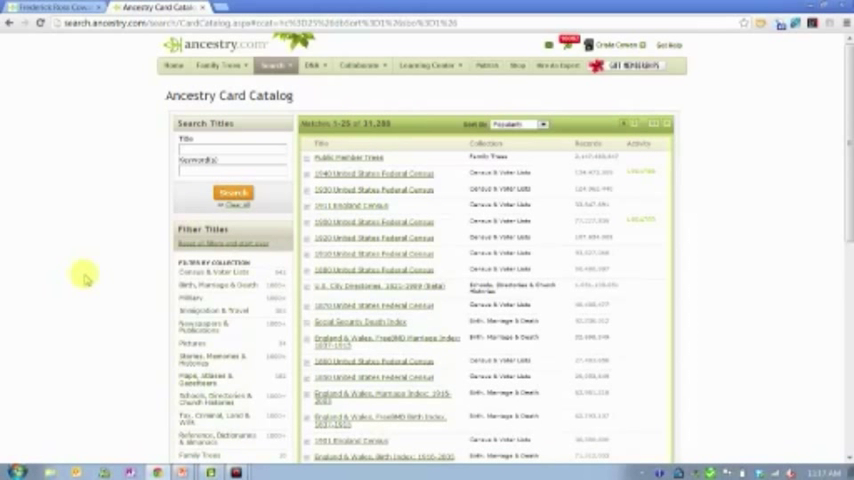
scroll(down, 3)
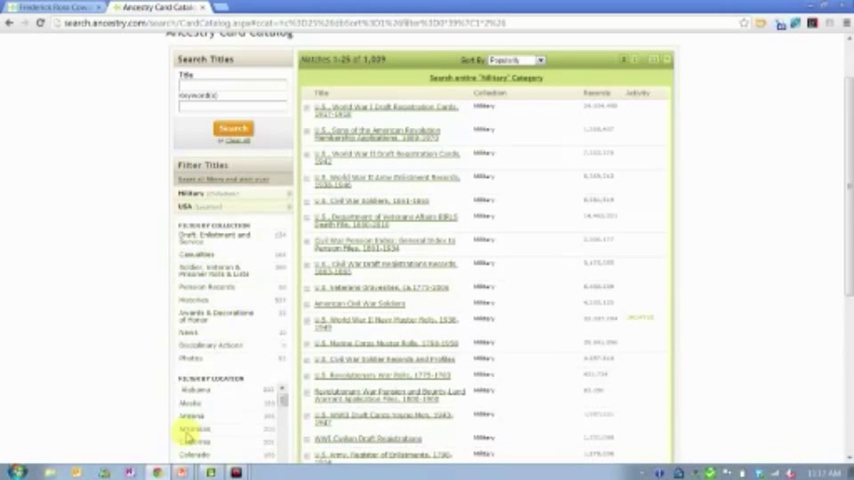
scroll(up, 3)
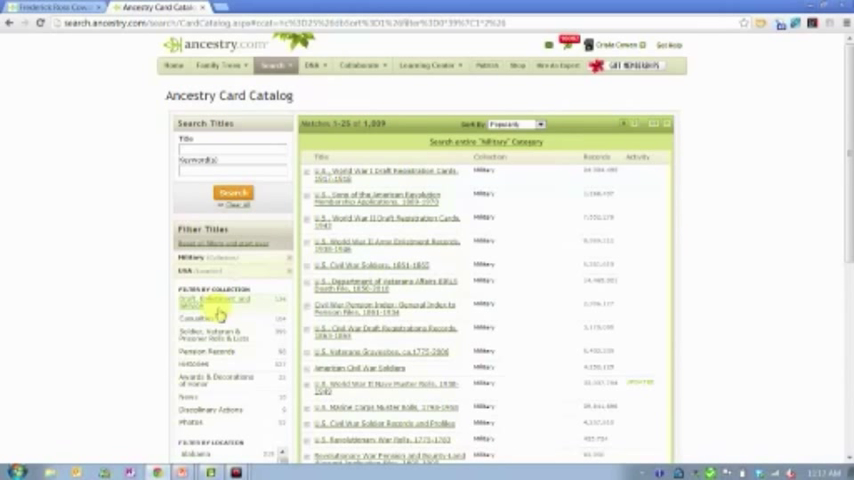
mouse_move(197, 310)
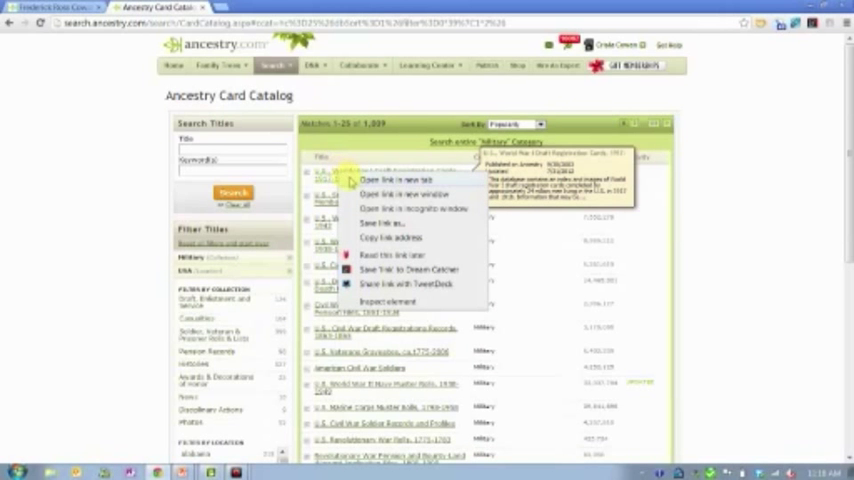
click(391, 180)
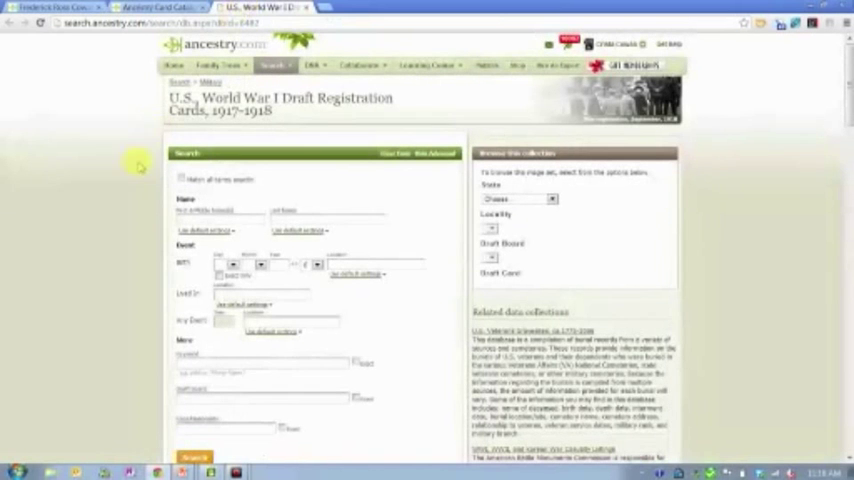
mouse_move(108, 187)
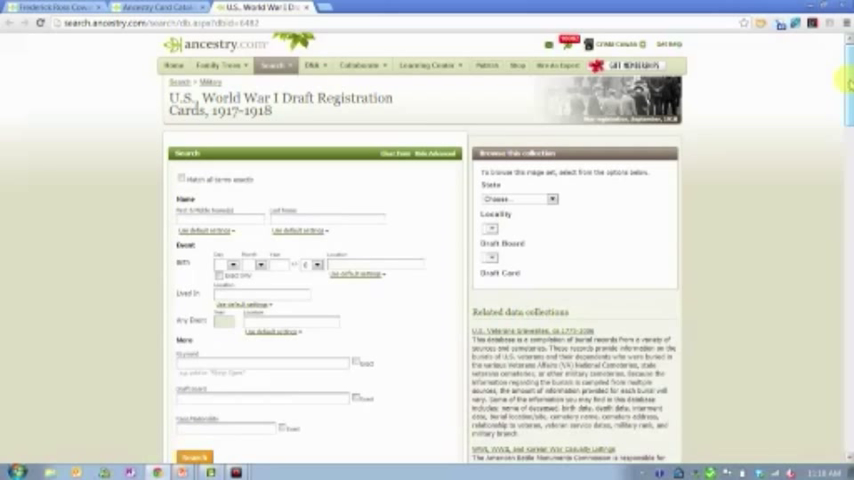
scroll(down, 3)
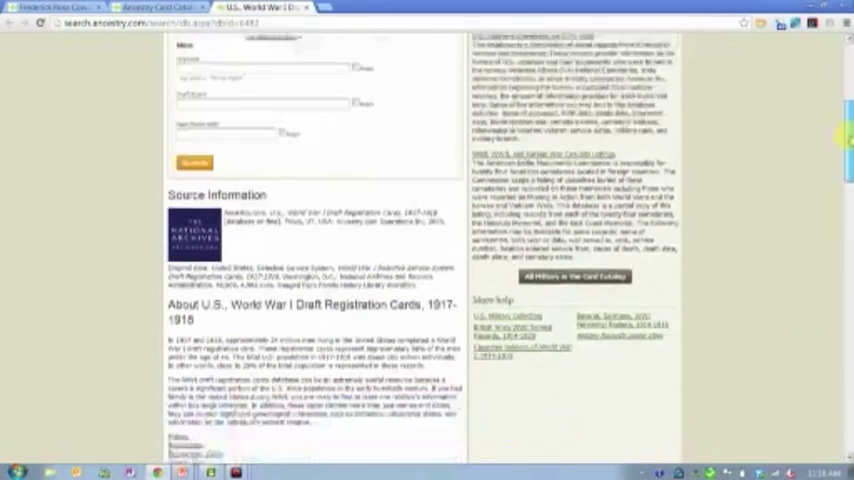
scroll(down, 3)
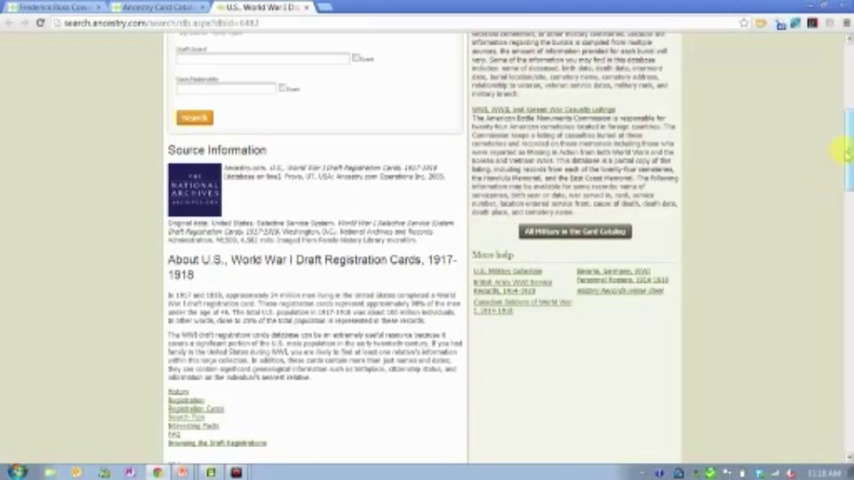
scroll(up, 3)
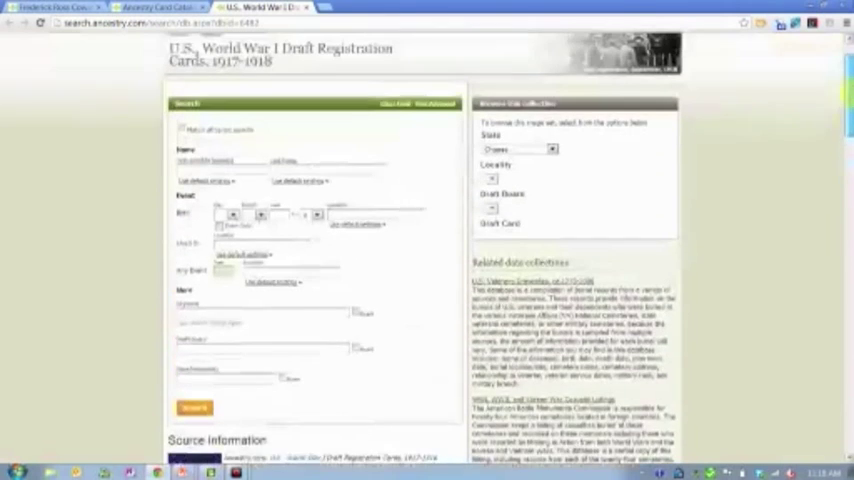
scroll(up, 3)
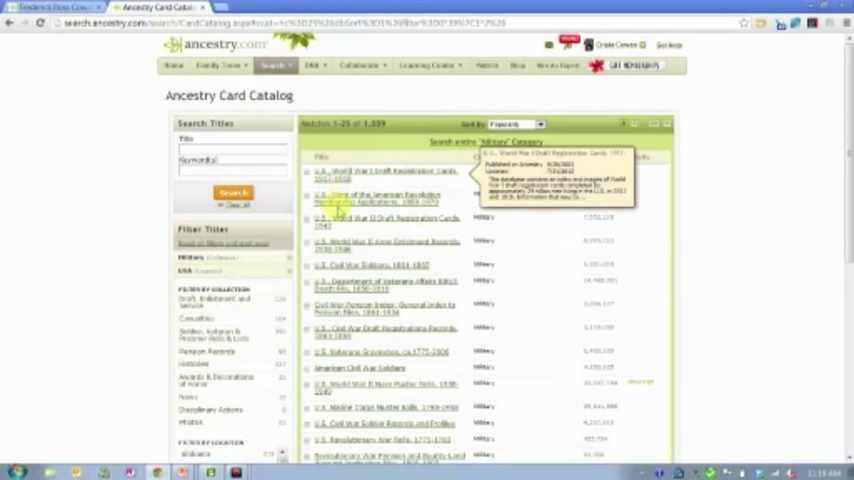
Open U.S. World War II Draft Registration Cards, 1942 in a new tab, then scroll the catalog
right_click(345, 220)
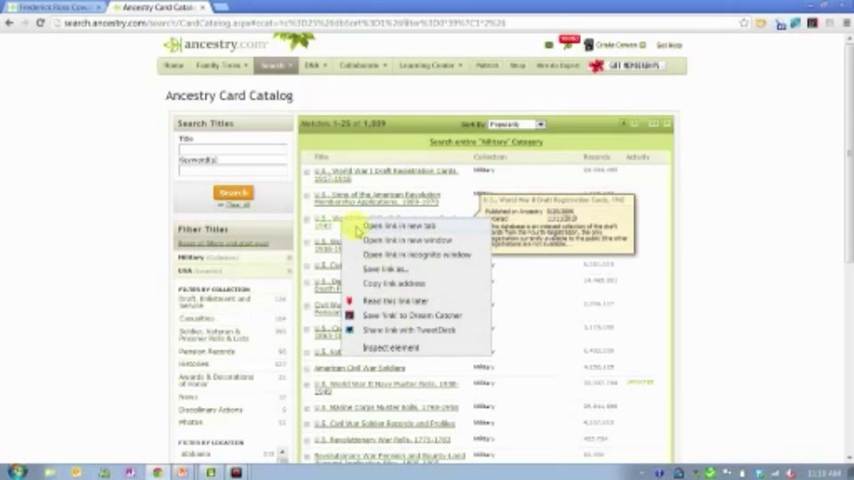
click(392, 225)
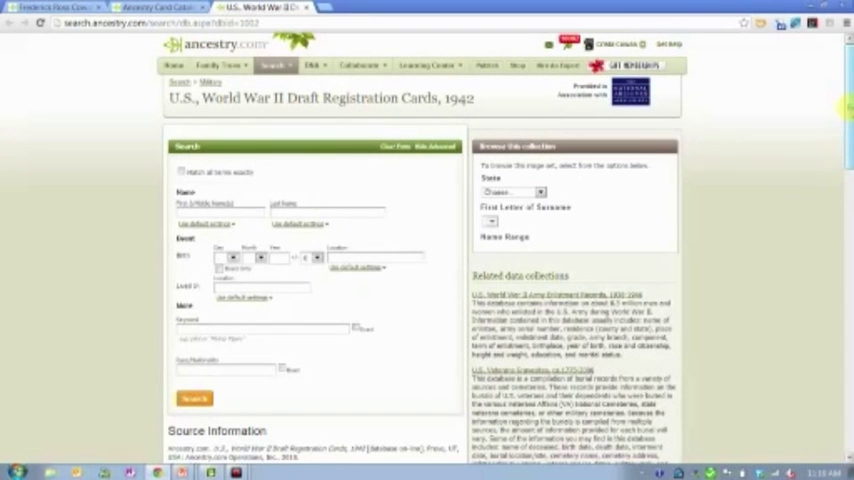
scroll(down, 3)
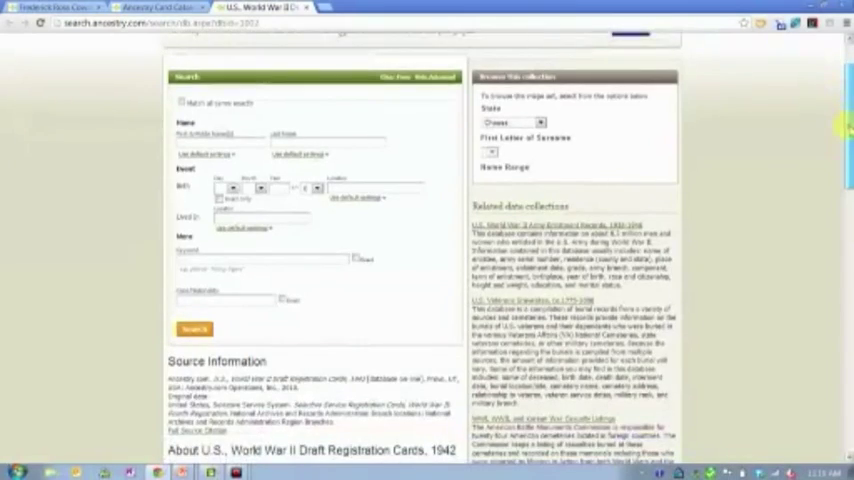
scroll(down, 3)
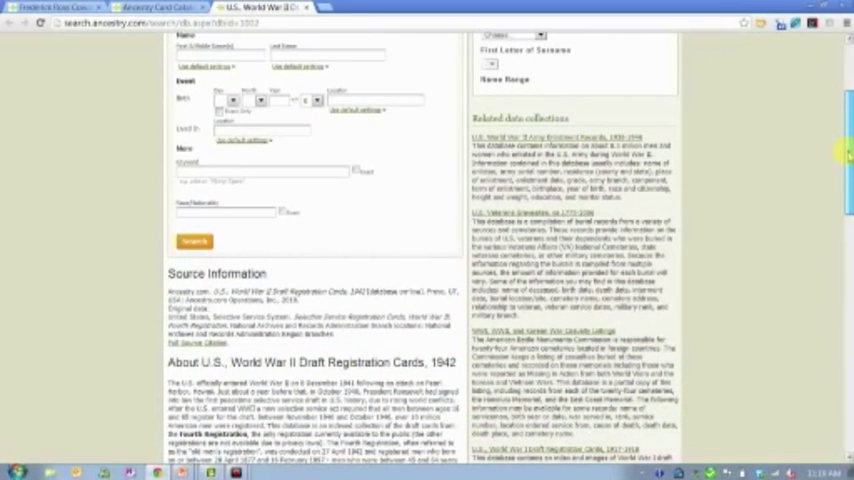
scroll(down, 3)
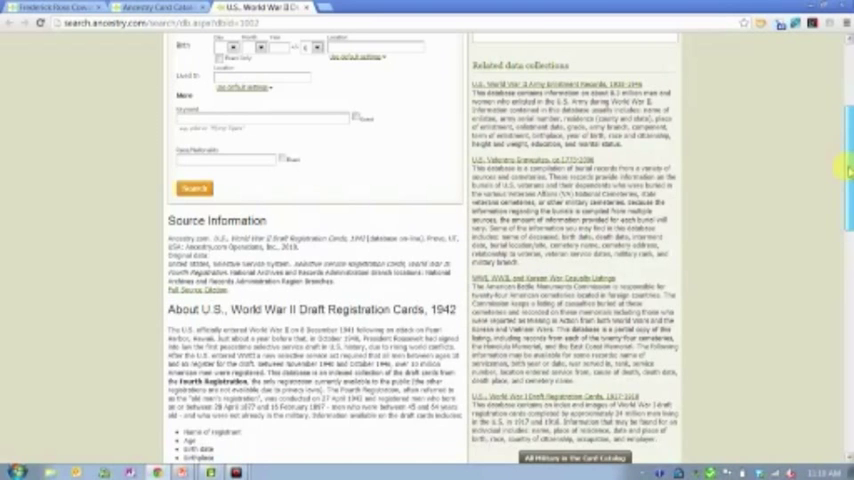
scroll(up, 3)
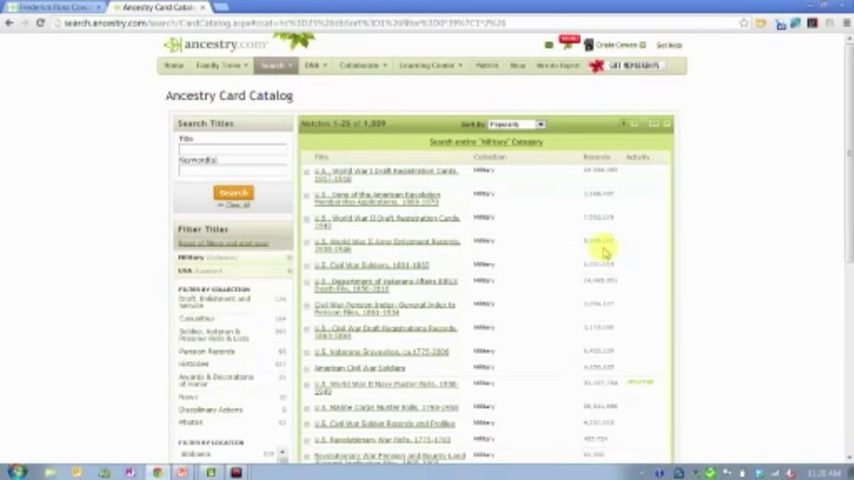
mouse_move(405, 237)
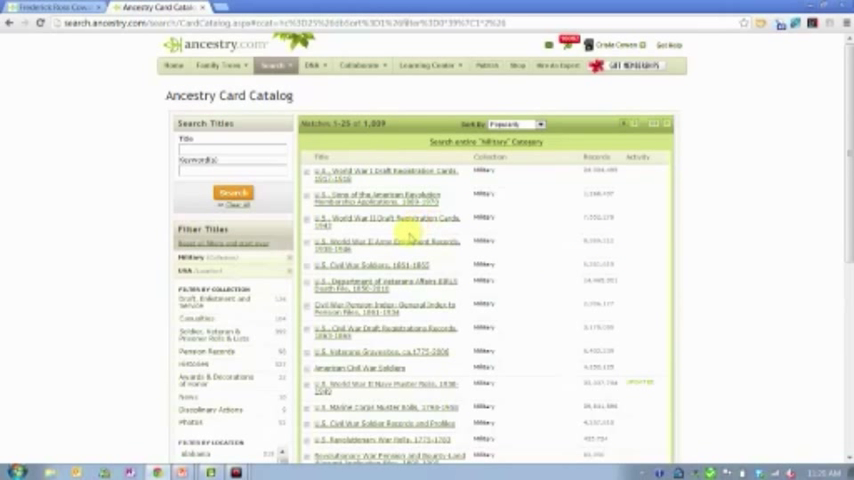
Open U.S. World War II Army Enlistment Records, 1938–1946 in a new tab
right_click(408, 238)
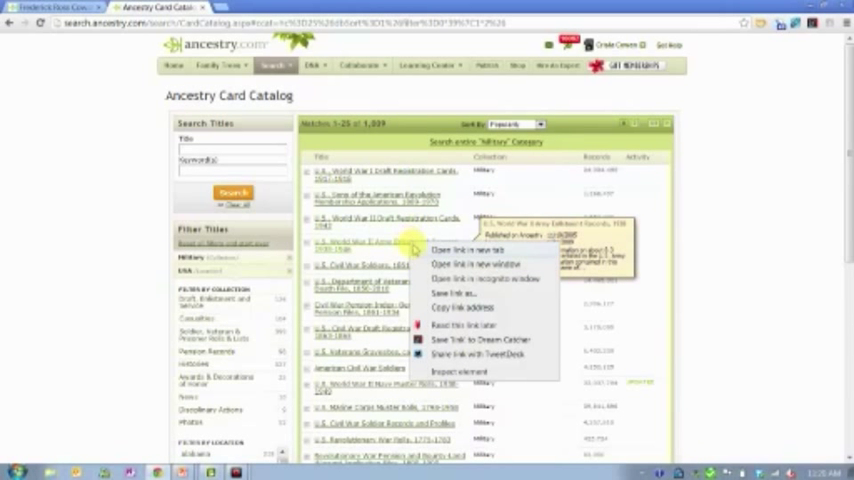
click(463, 250)
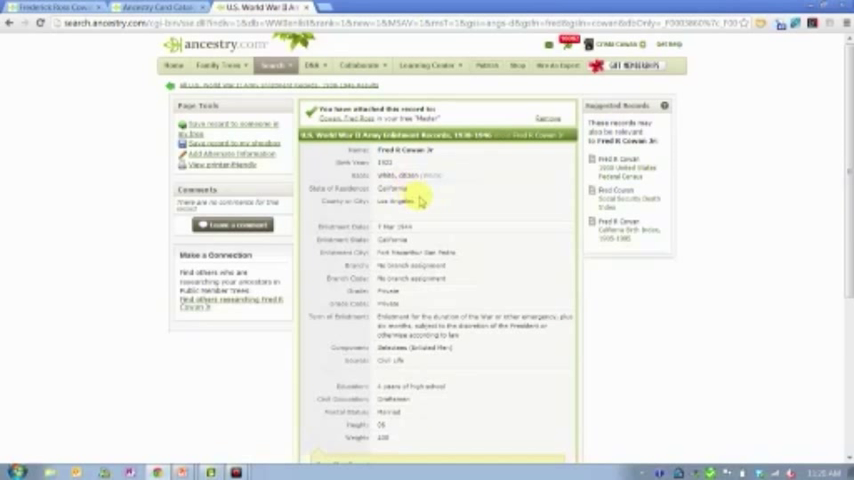
mouse_move(420, 232)
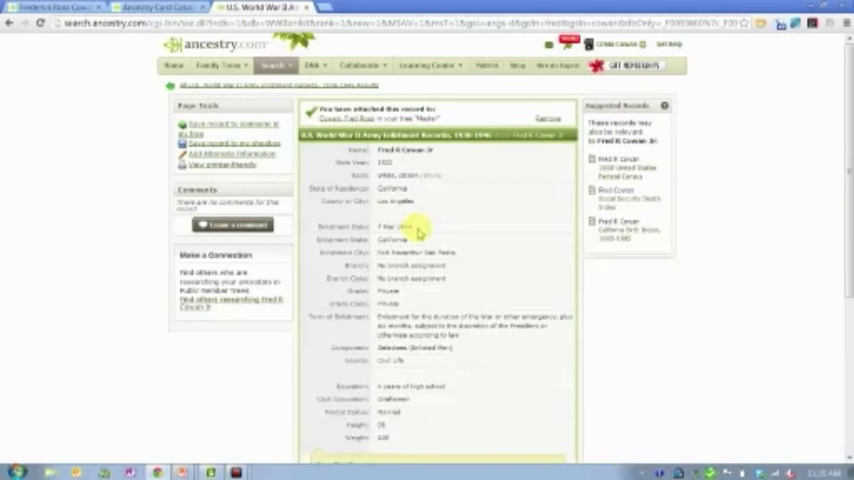
mouse_move(465, 258)
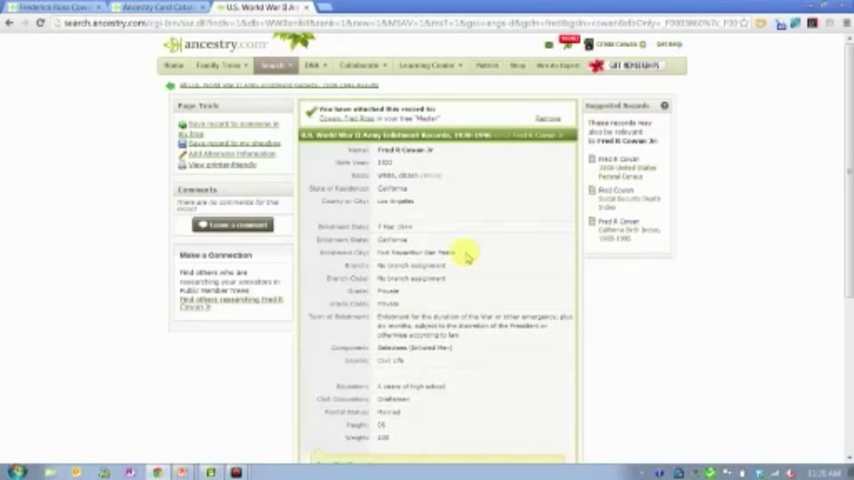
mouse_move(410, 298)
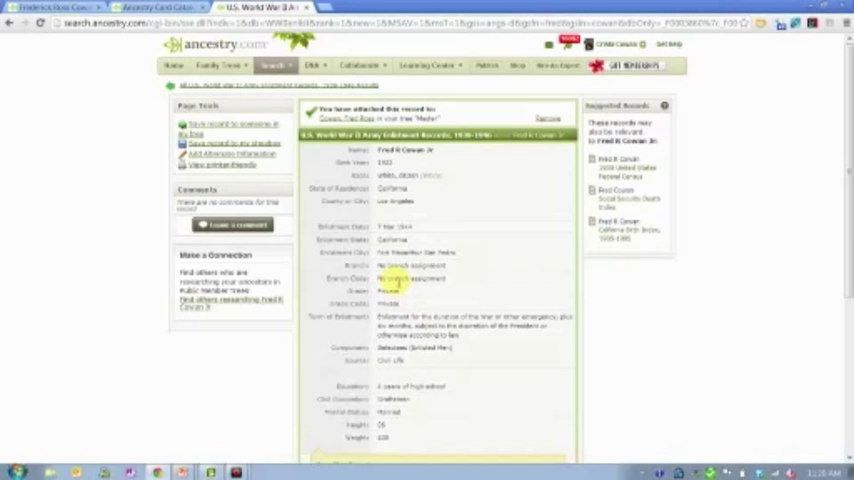
mouse_move(517, 342)
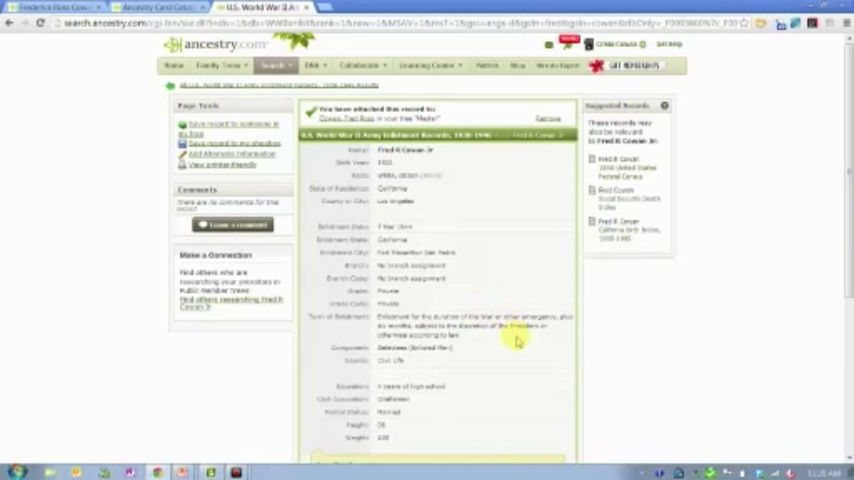
mouse_move(497, 313)
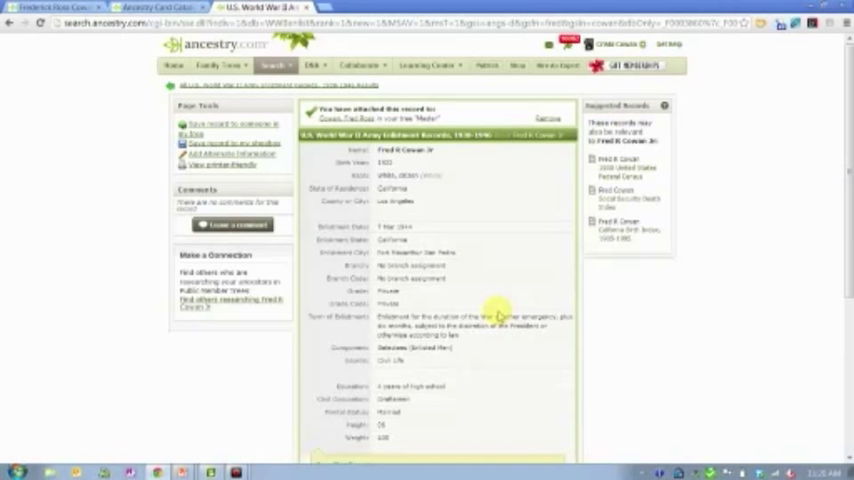
mouse_move(455, 390)
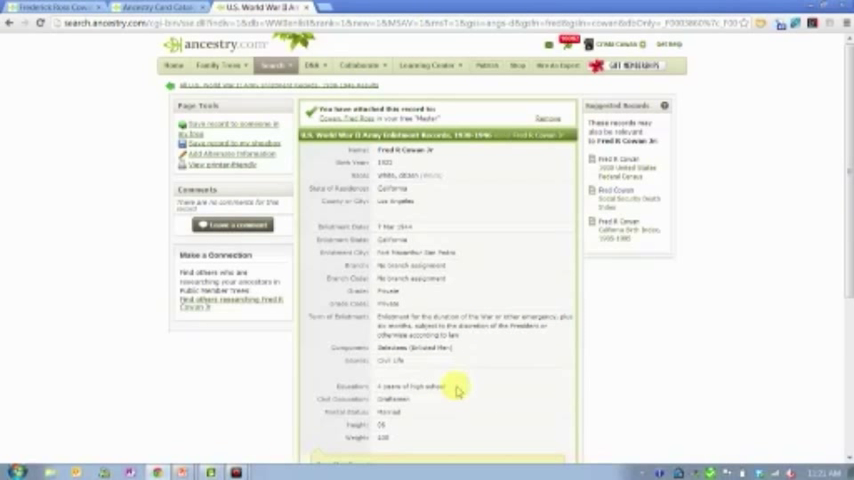
mouse_move(400, 398)
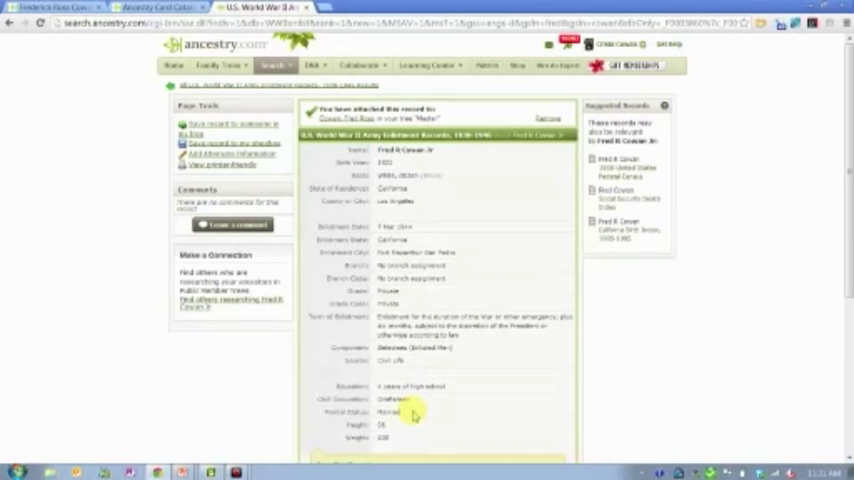
mouse_move(397, 442)
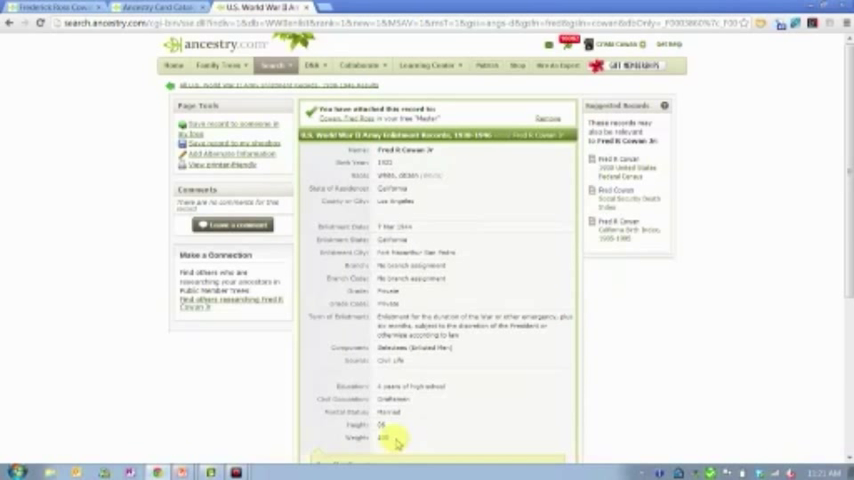
mouse_move(410, 305)
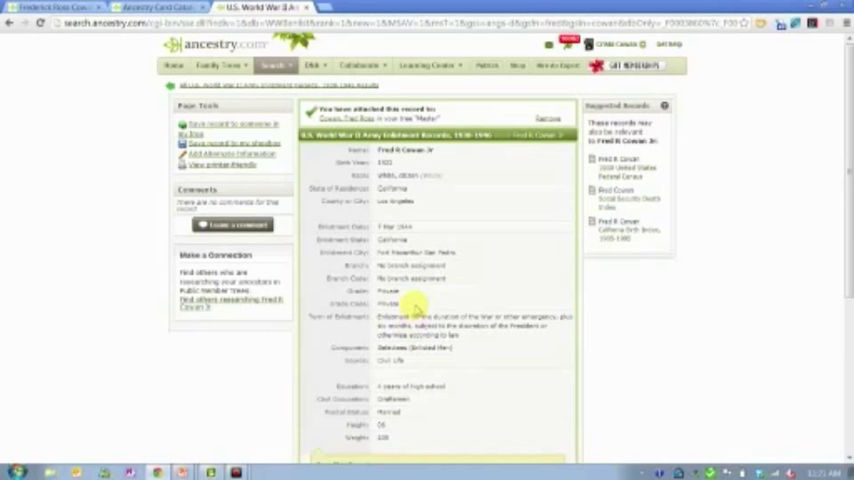
scroll(down, 3)
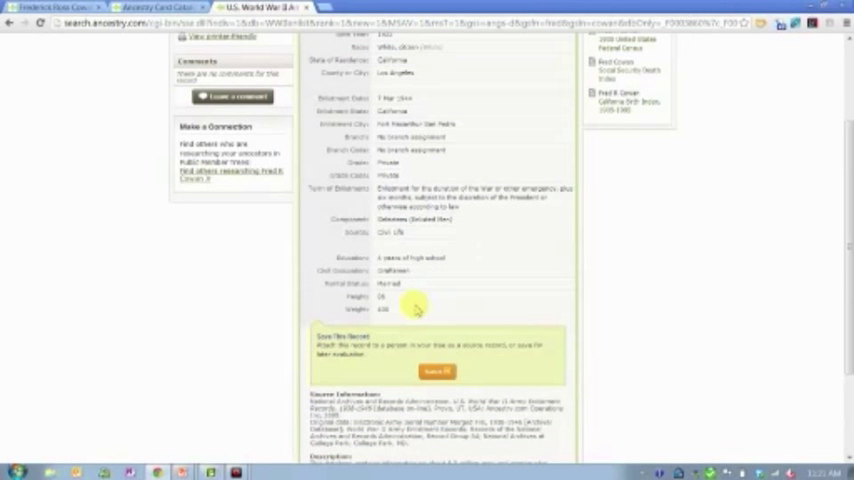
scroll(down, 3)
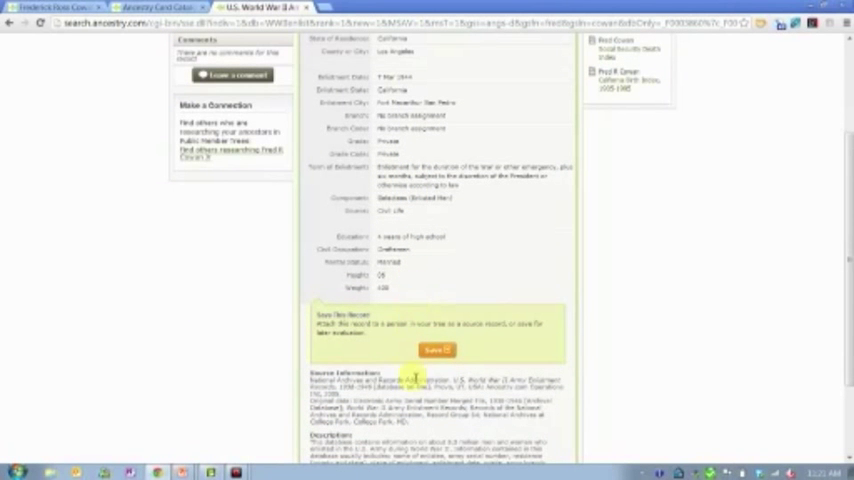
mouse_move(460, 430)
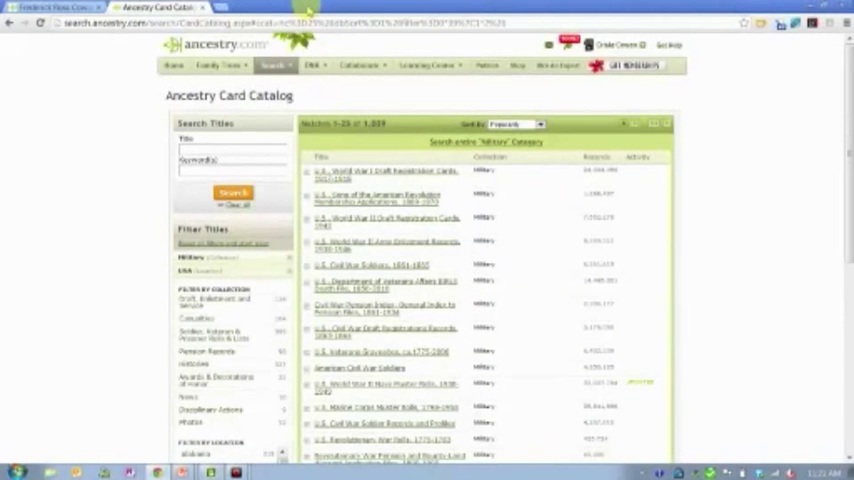
mouse_move(350, 223)
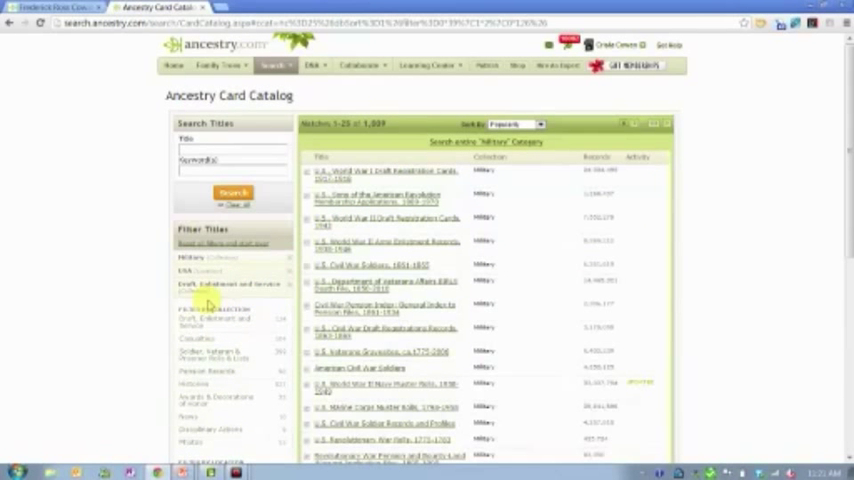
Filter the military card catalog to Draft, Enlistment and Service, showing 134 collections
click(227, 285)
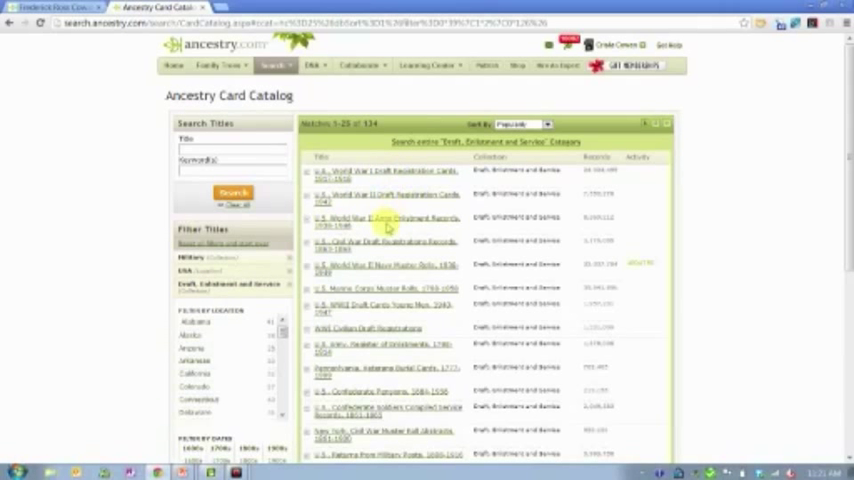
mouse_move(385, 245)
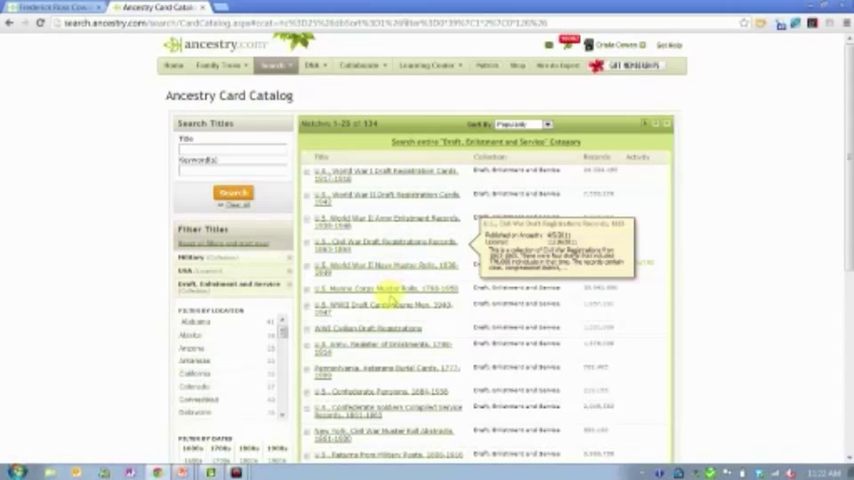
mouse_move(385, 290)
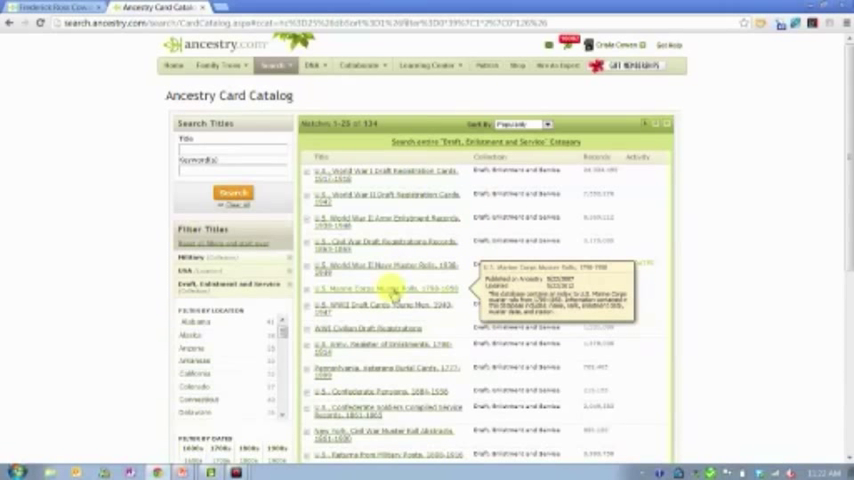
mouse_move(395, 268)
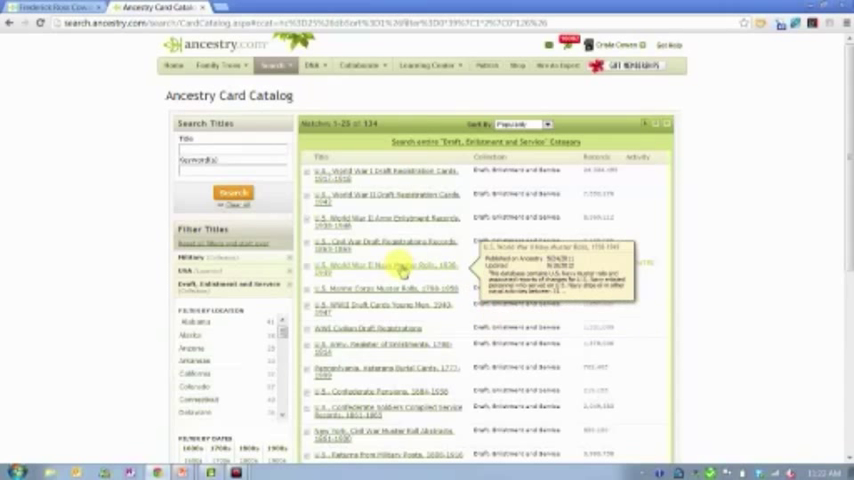
mouse_move(393, 315)
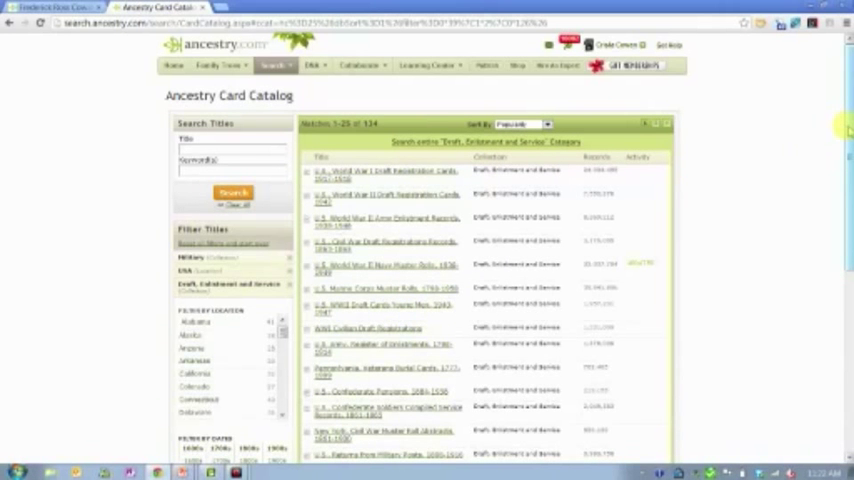
click(390, 410)
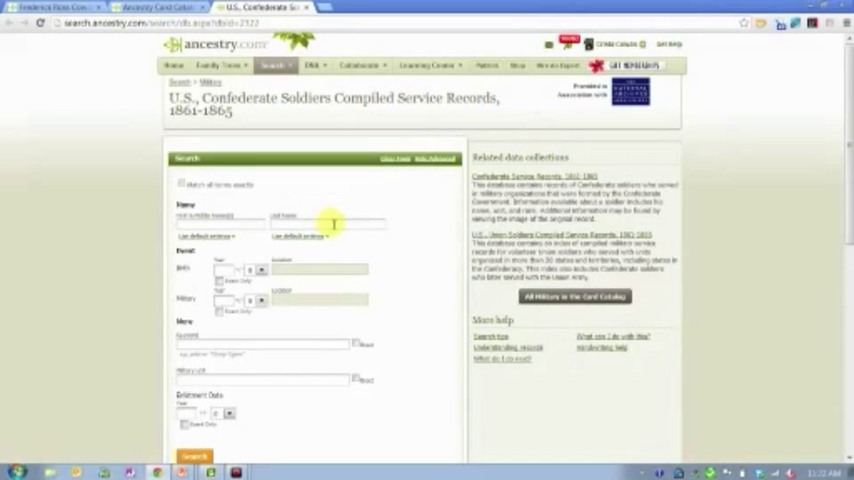
mouse_move(845, 110)
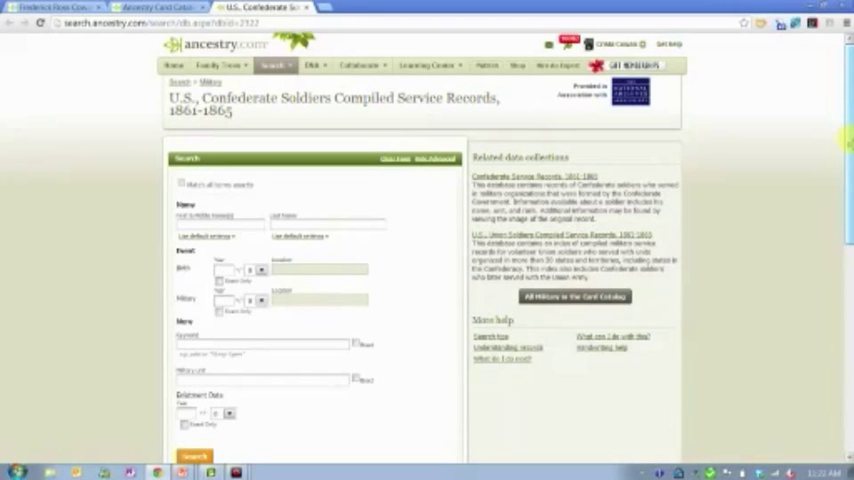
scroll(down, 3)
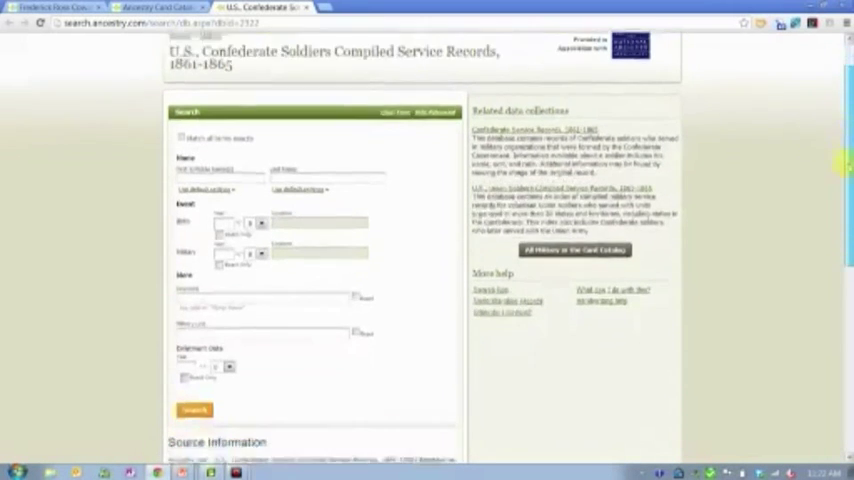
scroll(down, 3)
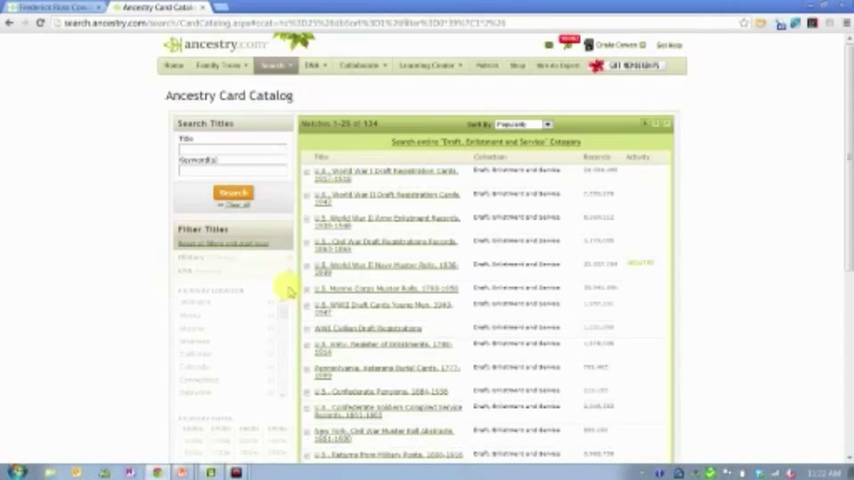
Swap the Draft, Enlistment and Service filter for Pension Records, listing 98 collections
click(190, 257)
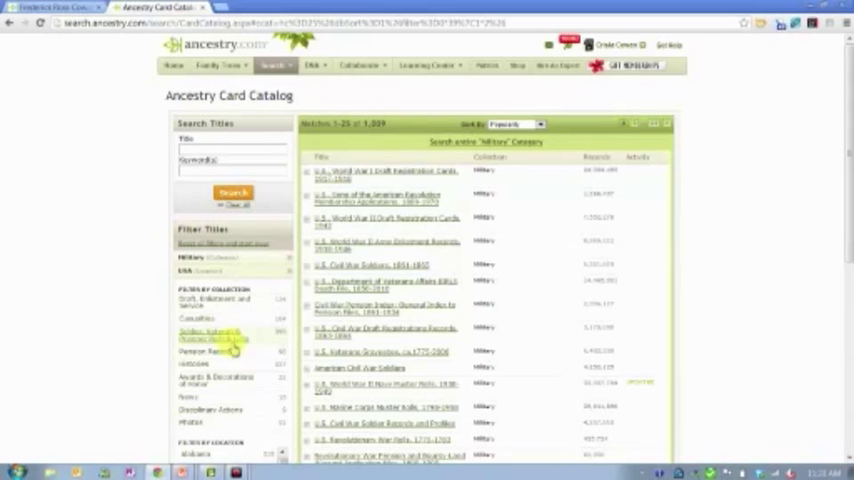
mouse_move(207, 351)
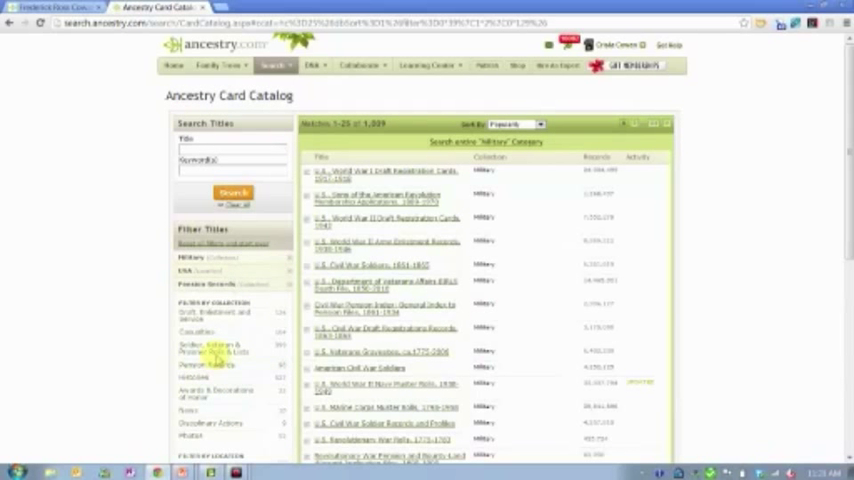
click(201, 283)
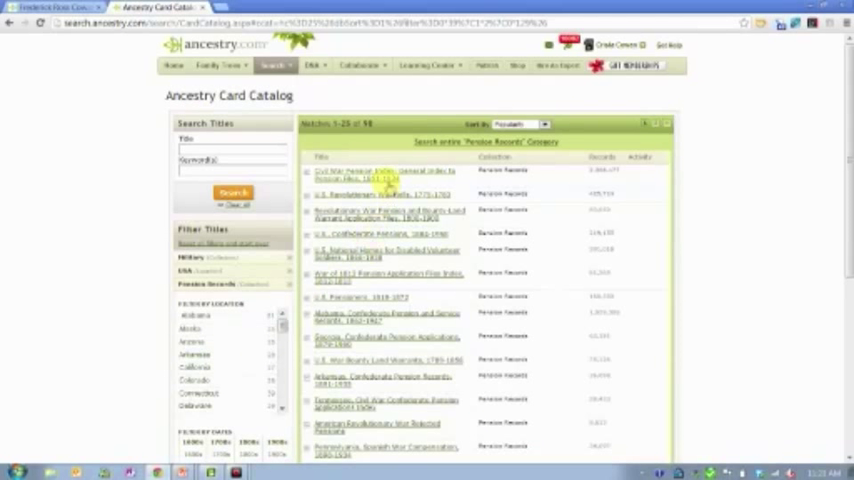
mouse_move(385, 175)
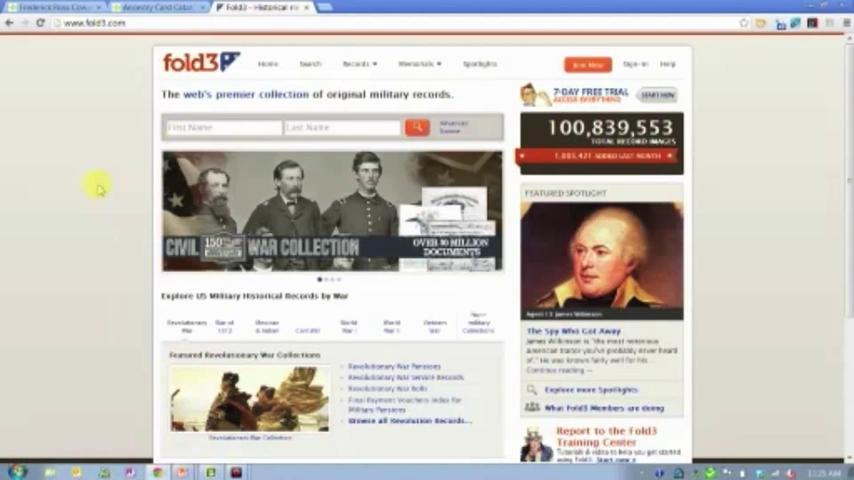
Switch to the Fold3 home page tab, then back to Ancestry's pension catalog
click(145, 8)
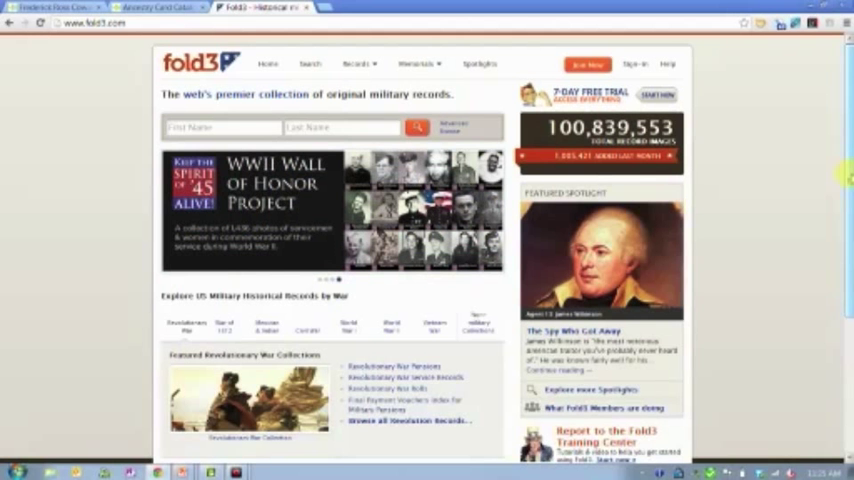
mouse_move(390, 365)
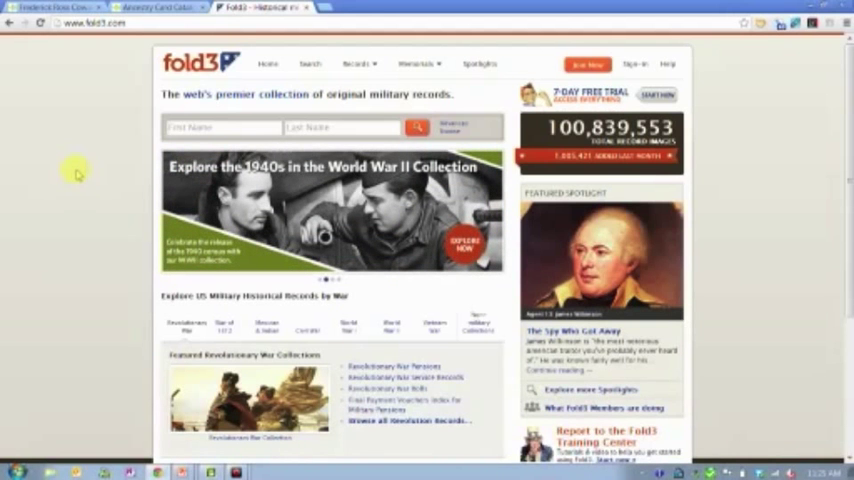
click(150, 7)
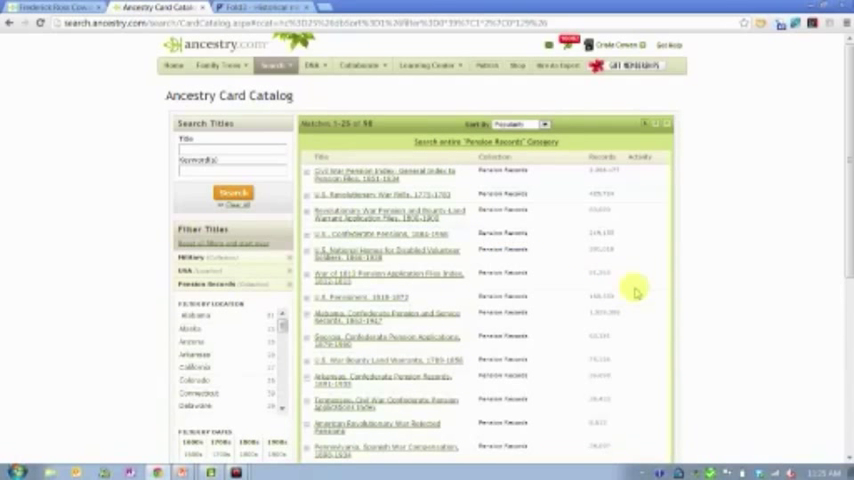
mouse_move(620, 287)
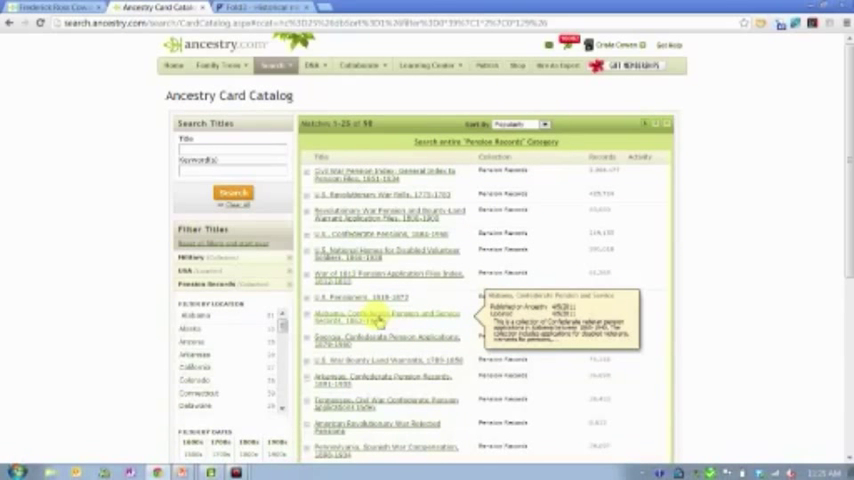
mouse_move(375, 173)
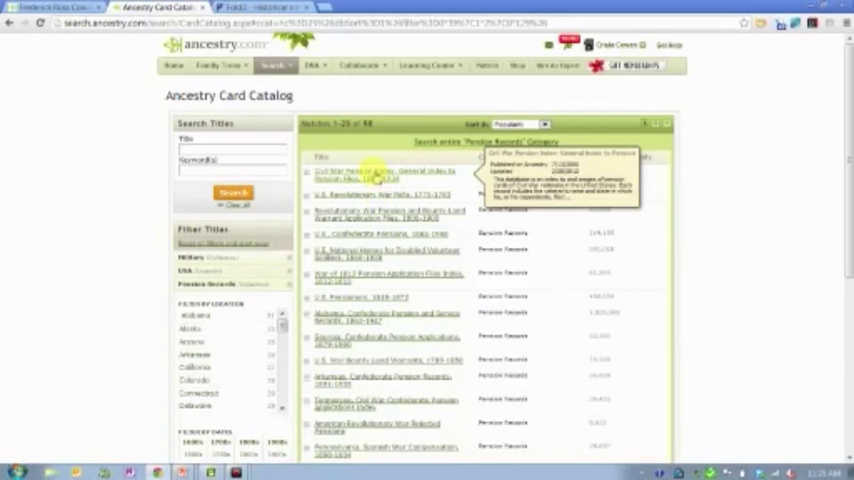
mouse_move(360, 277)
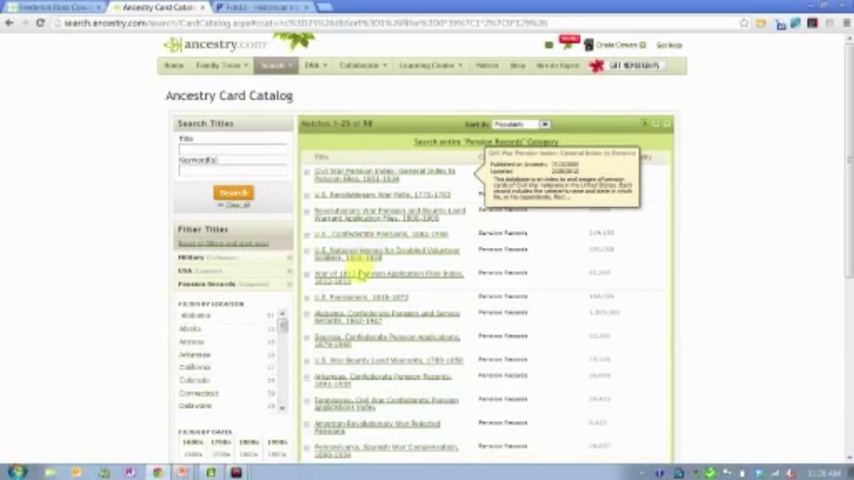
mouse_move(360, 315)
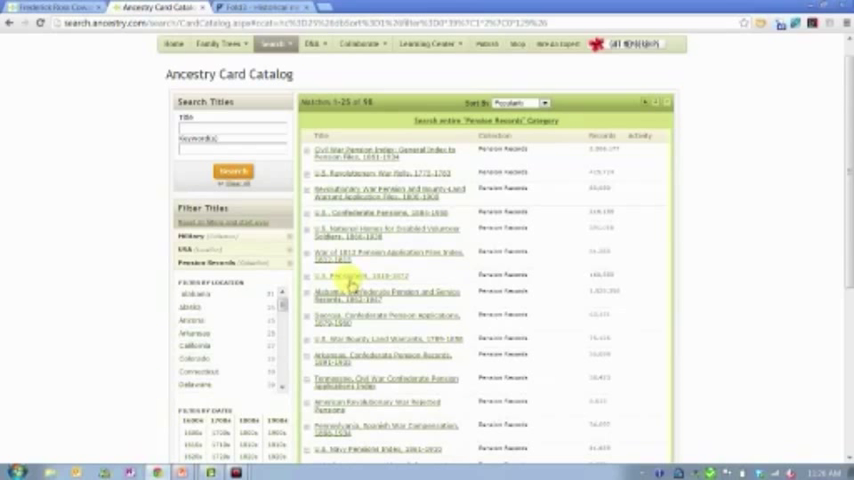
mouse_move(360, 212)
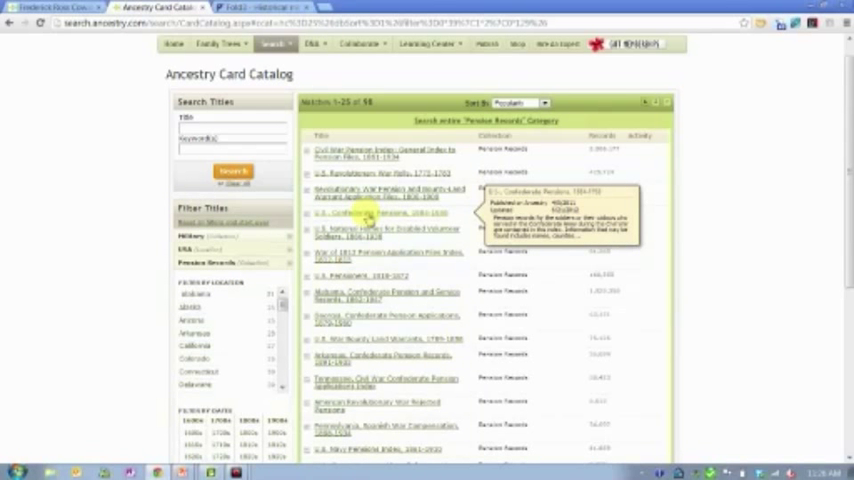
mouse_move(393, 358)
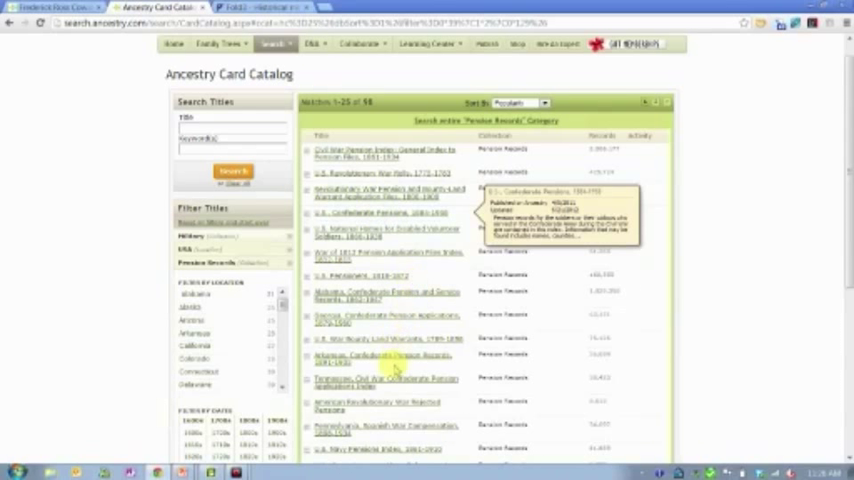
mouse_move(385, 383)
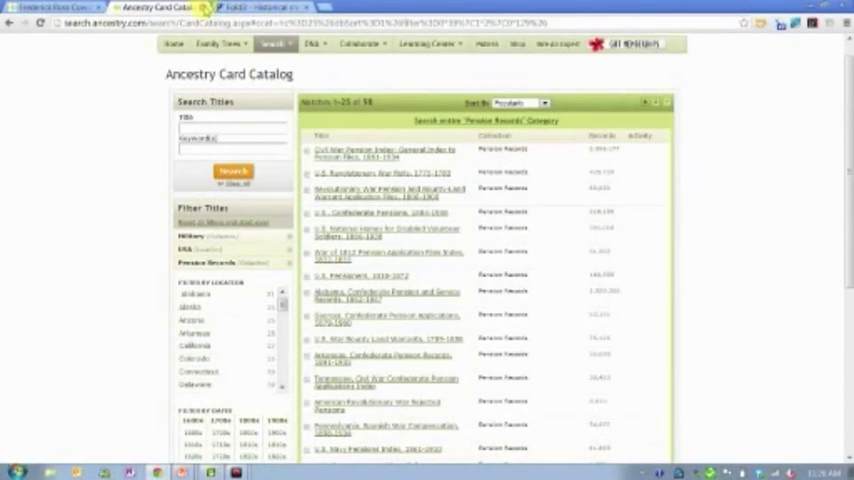
click(52, 8)
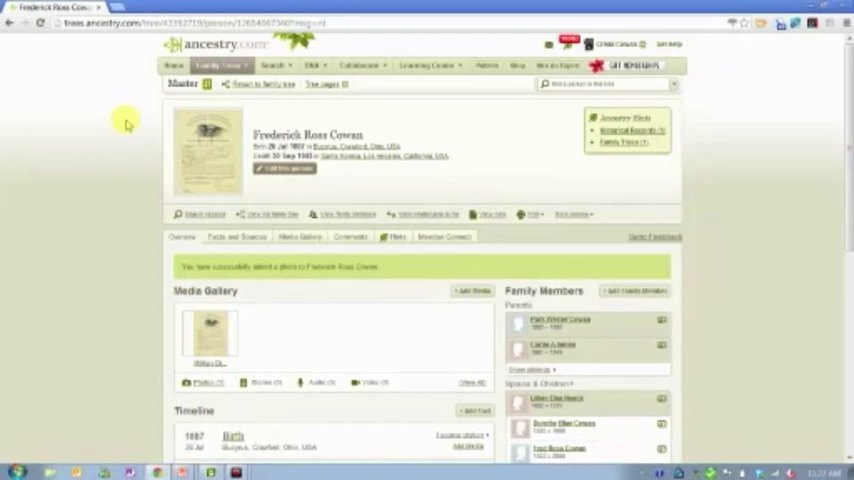
mouse_move(129, 161)
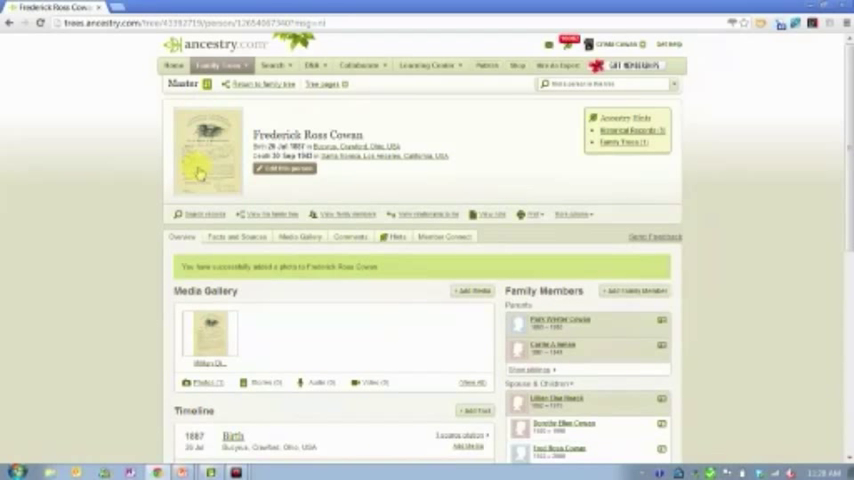
mouse_move(262, 322)
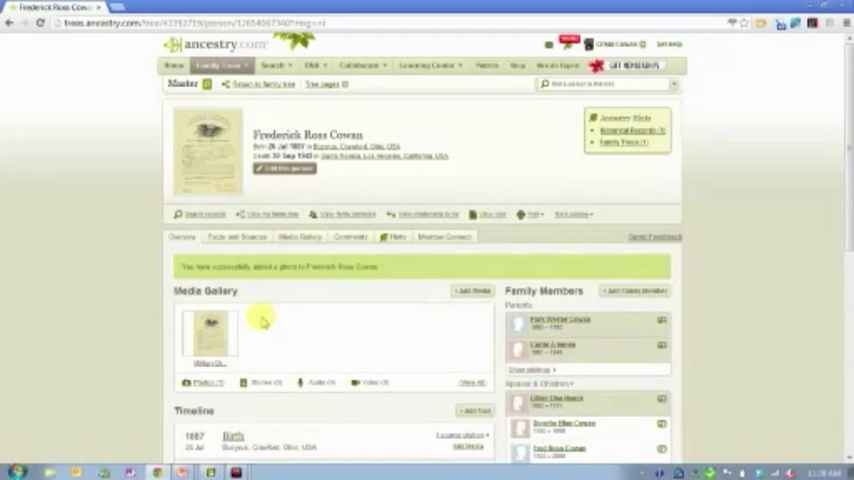
mouse_move(303, 227)
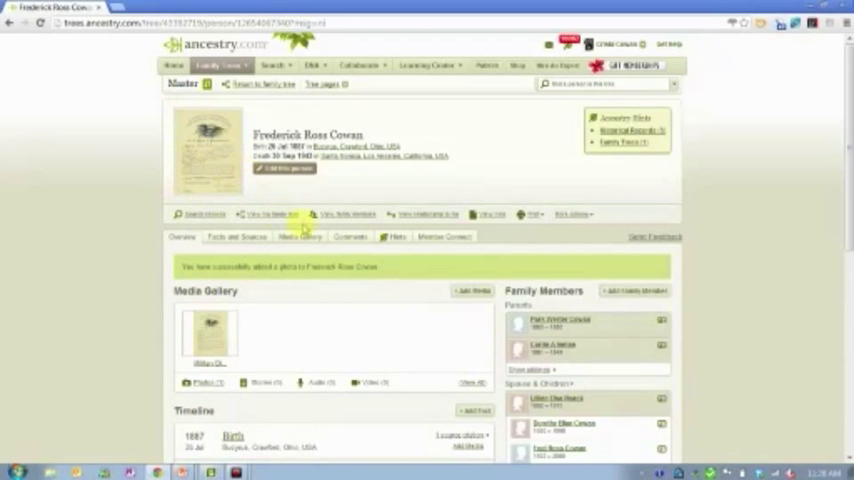
Follow the Military page link to Frederick Ross Cowan's memorial page with the story form
click(572, 214)
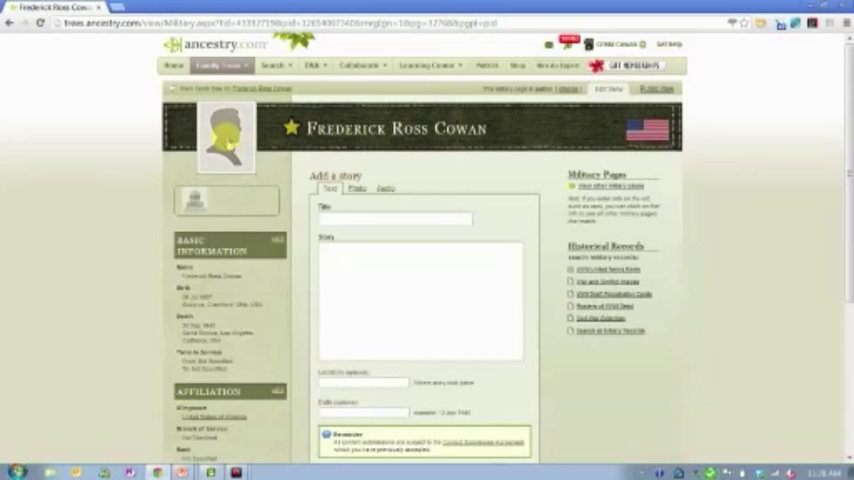
click(395, 219)
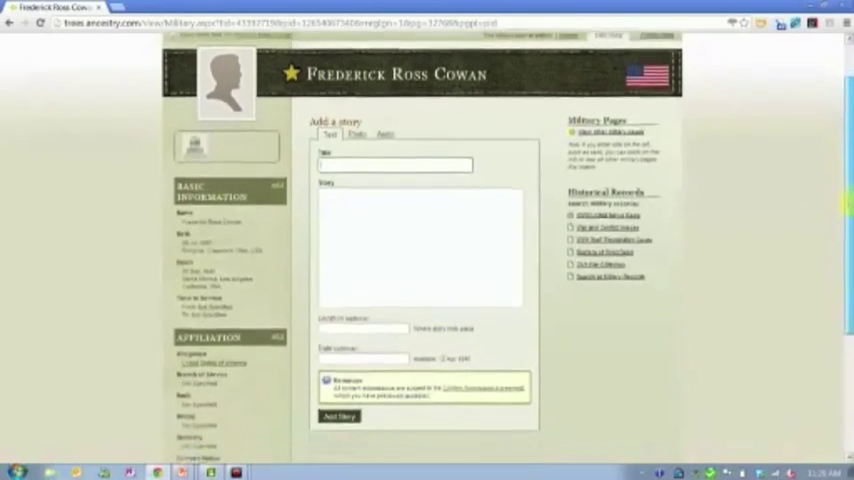
scroll(down, 3)
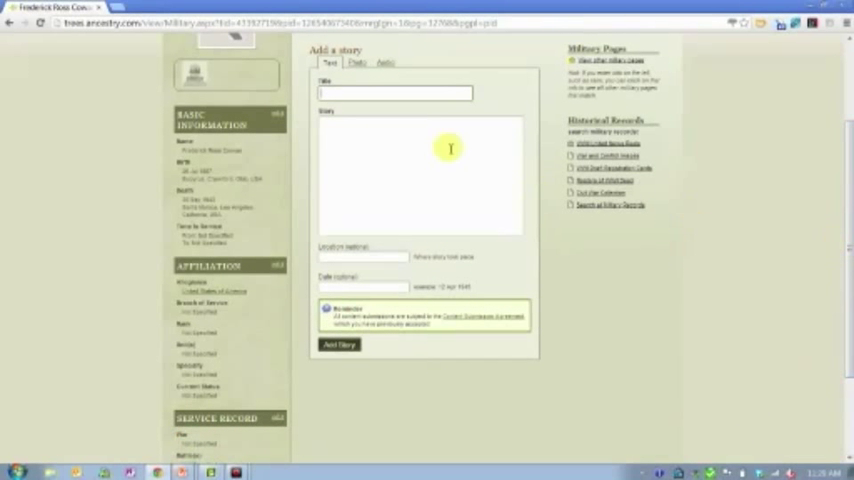
mouse_move(215, 150)
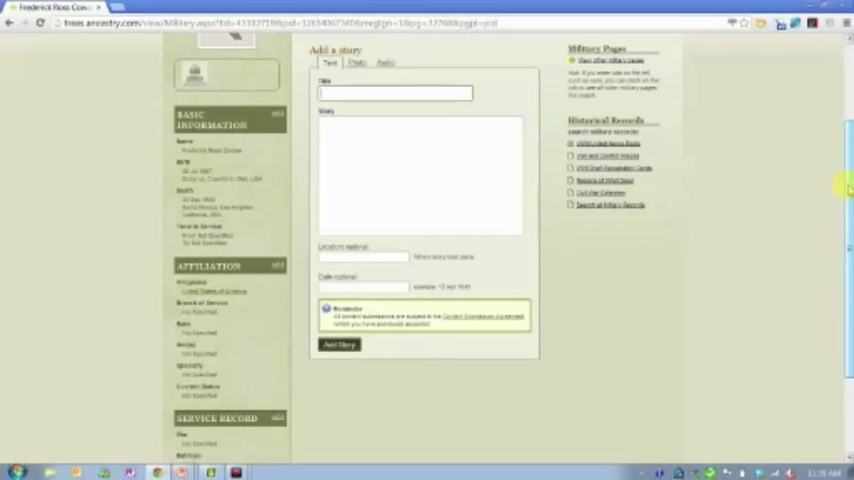
scroll(up, 3)
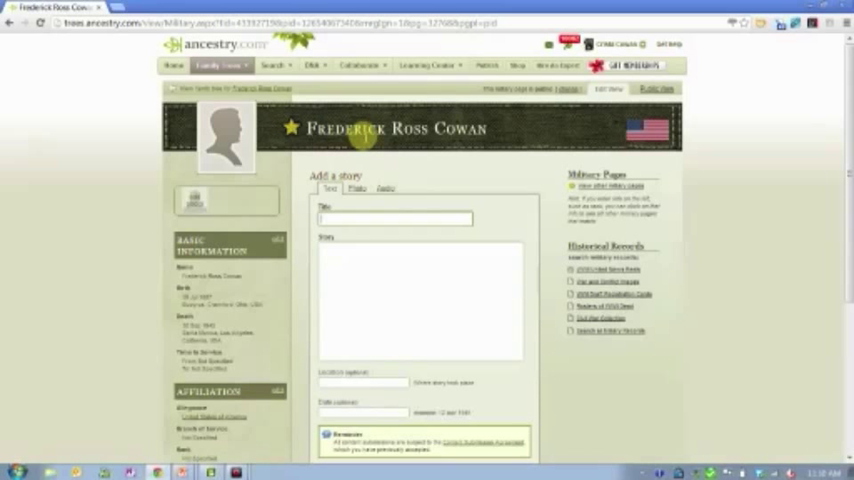
mouse_move(278, 305)
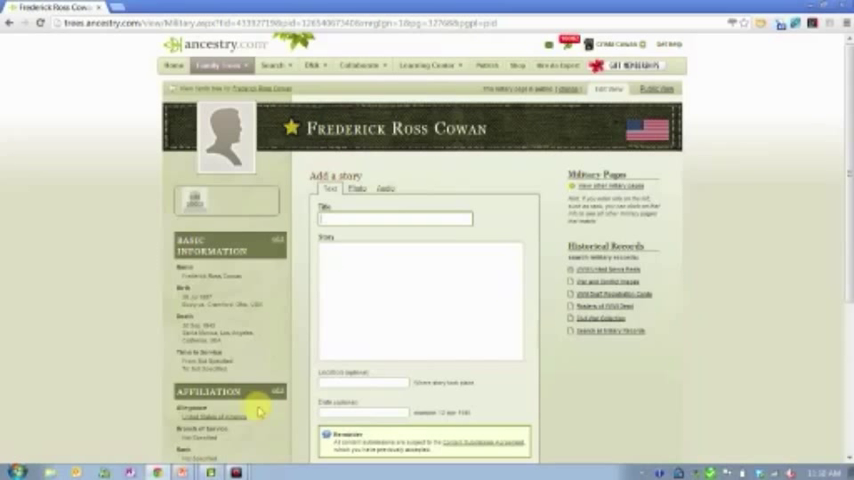
mouse_move(642, 414)
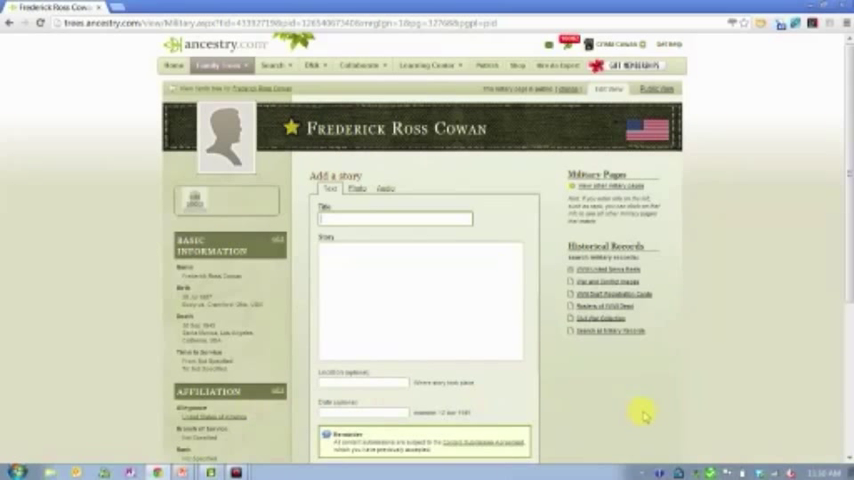
scroll(down, 3)
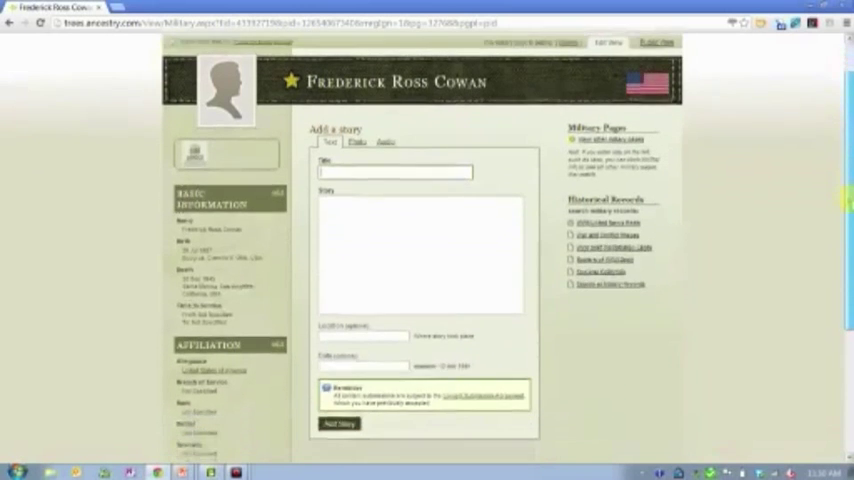
scroll(down, 3)
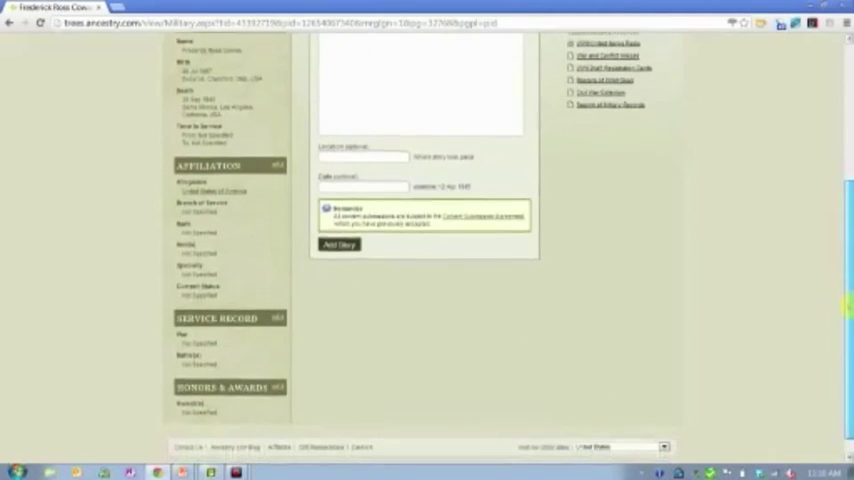
scroll(down, 3)
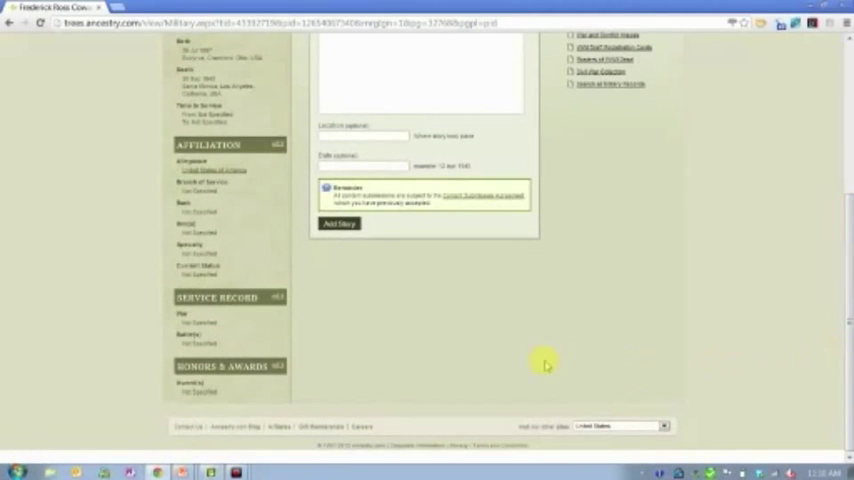
mouse_move(830, 188)
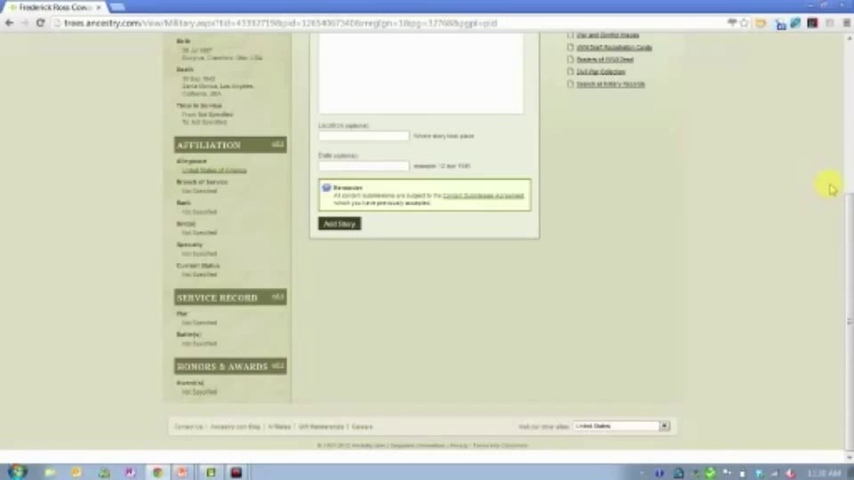
scroll(up, 3)
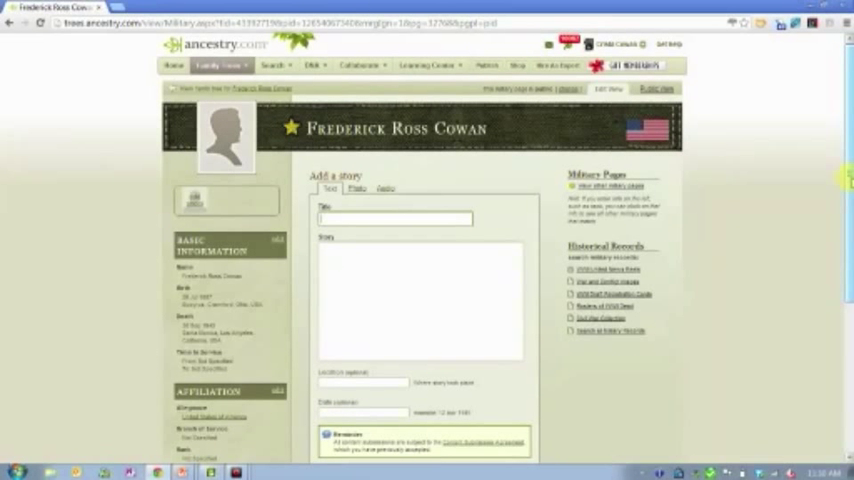